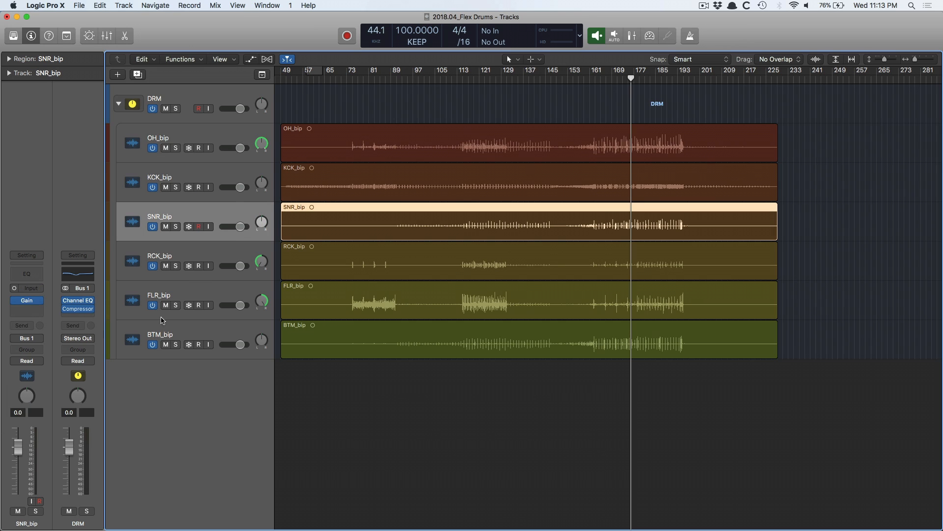
pyautogui.moveTo(195, 141)
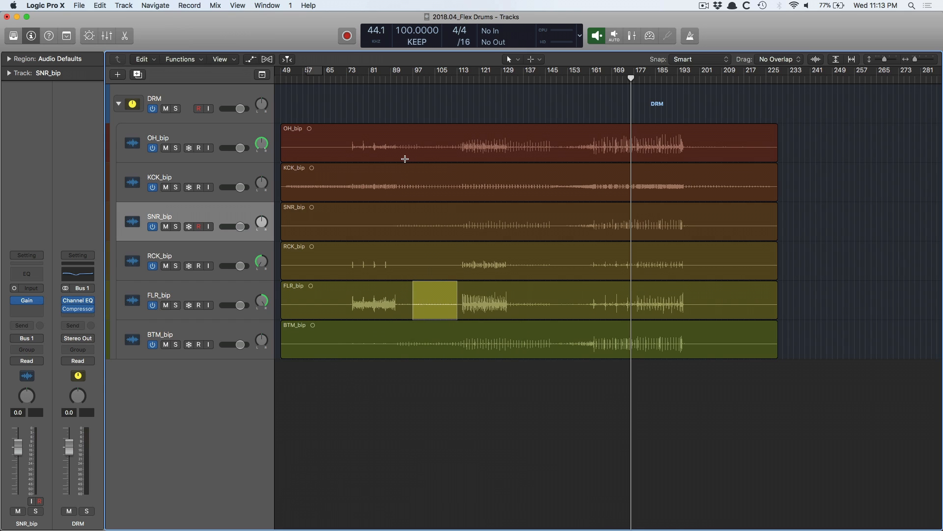
pyautogui.moveTo(422, 261)
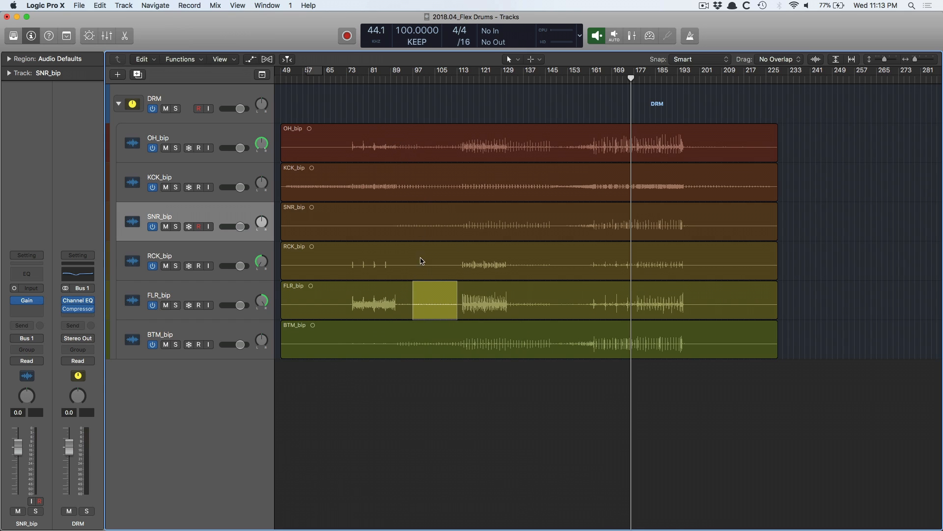
pyautogui.moveTo(436, 435)
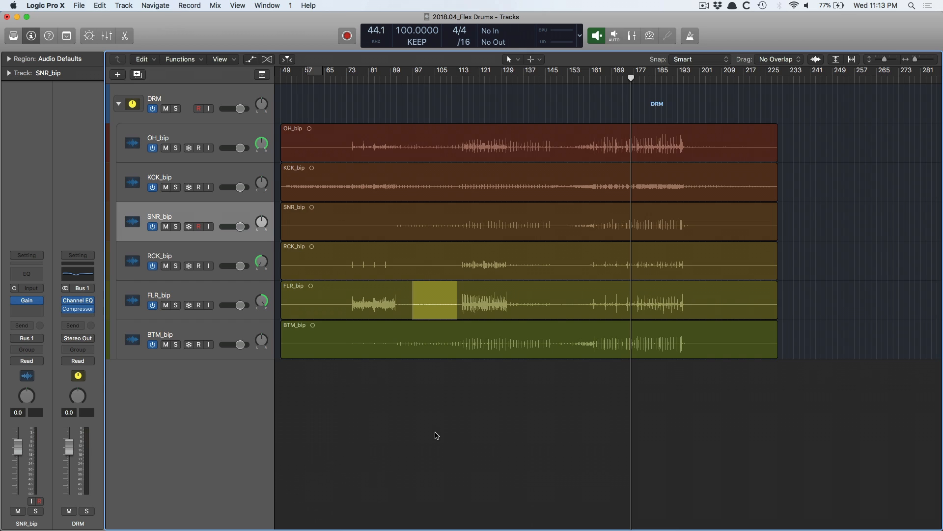
pyautogui.moveTo(331, 184)
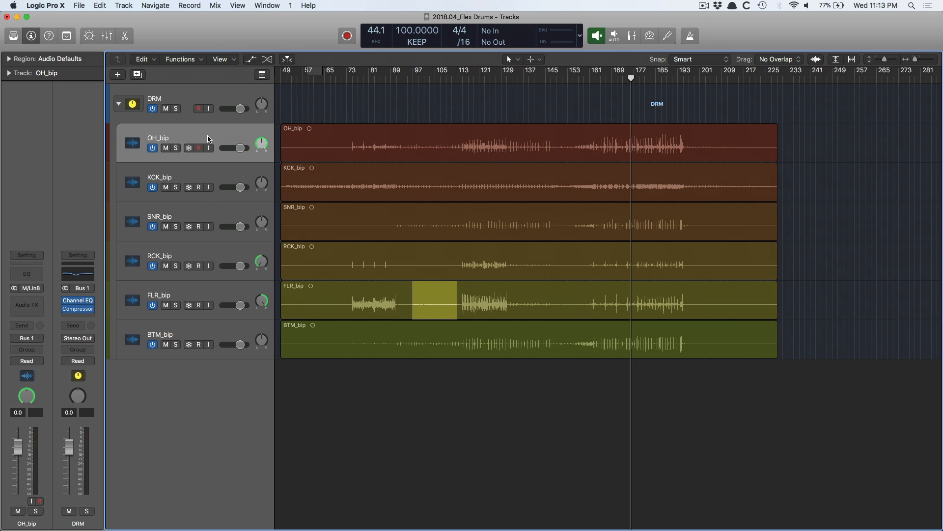
pyautogui.moveTo(221, 330)
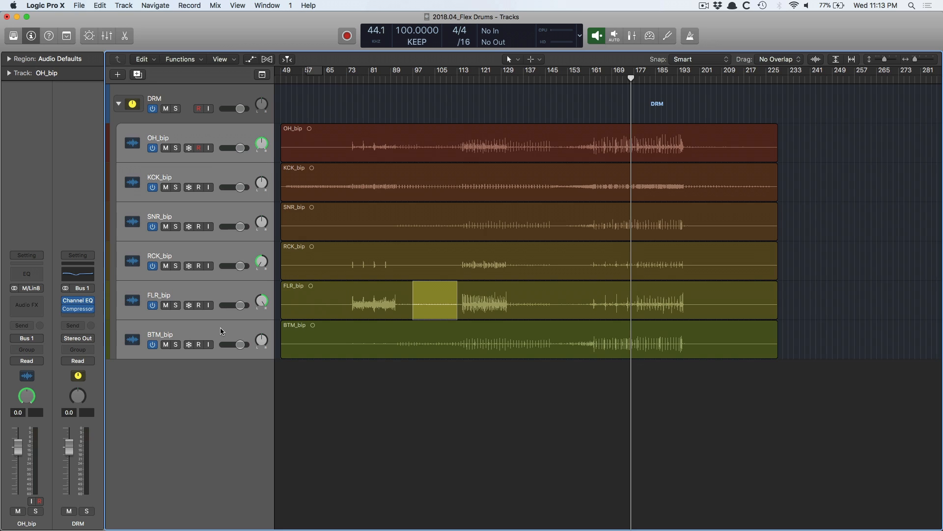
pyautogui.moveTo(169, 253)
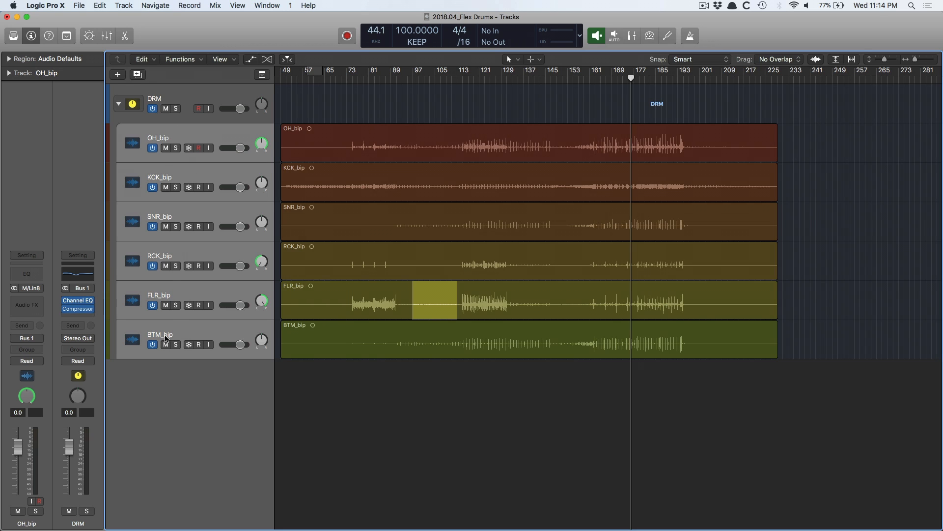
pyautogui.moveTo(160, 334)
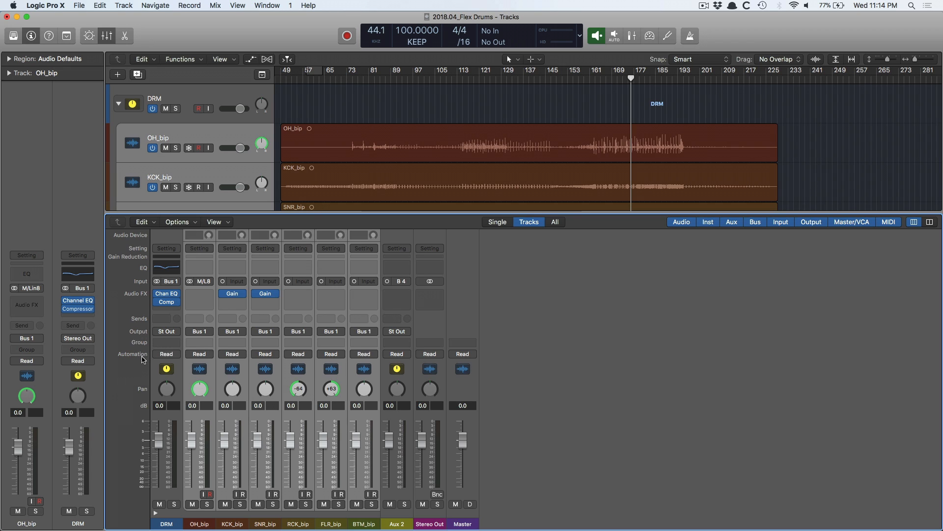
pyautogui.moveTo(213, 349)
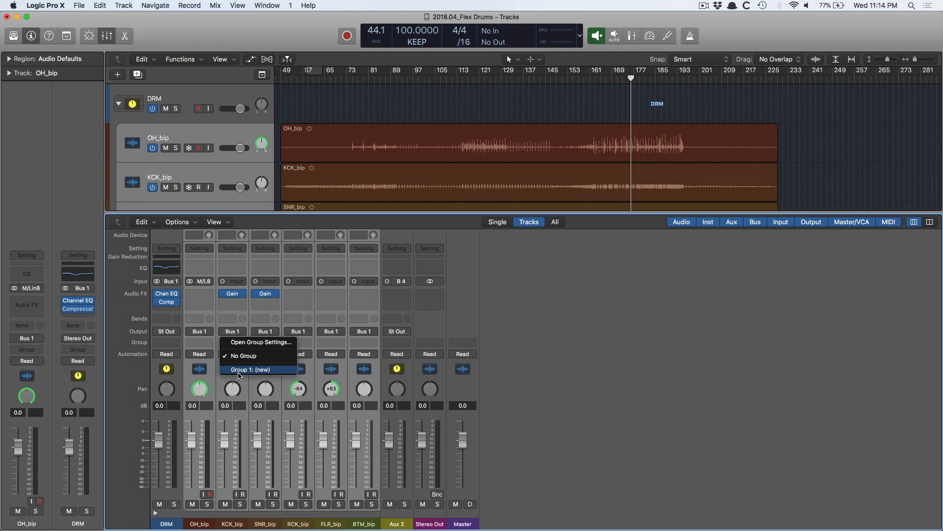
# Create Group 1 from a track's Group slot and name it DRM_flx.
pyautogui.click(250, 369)
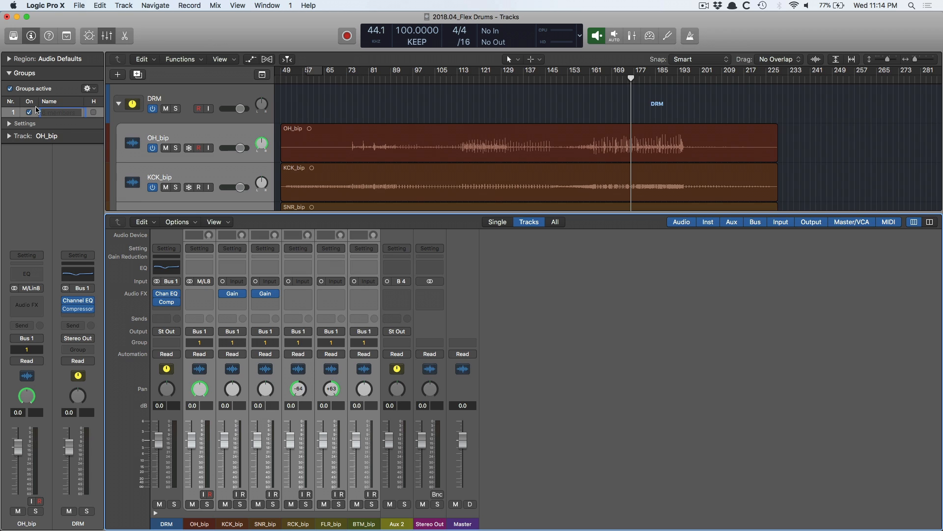
pyautogui.write('DRM_flx')
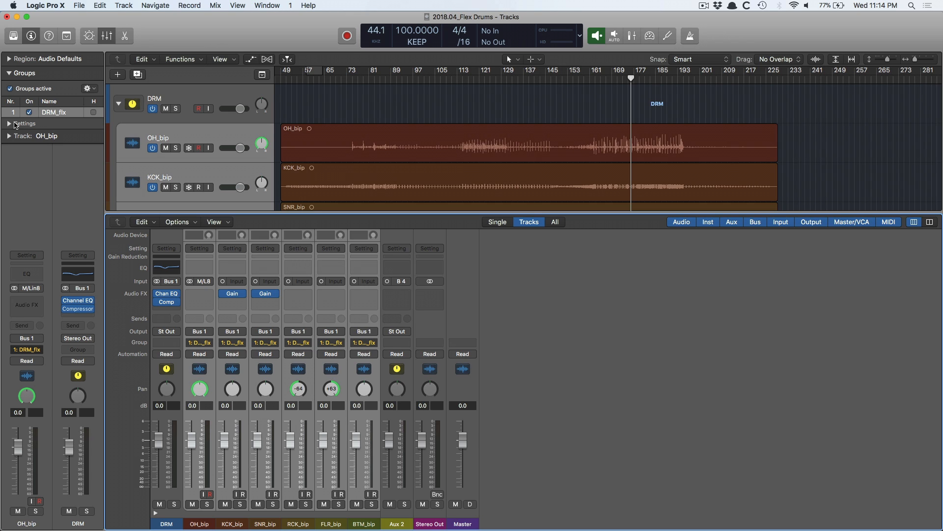
# Enable Editing (Selection) in the group settings and marquee a span across all drum tracks.
pyautogui.click(10, 124)
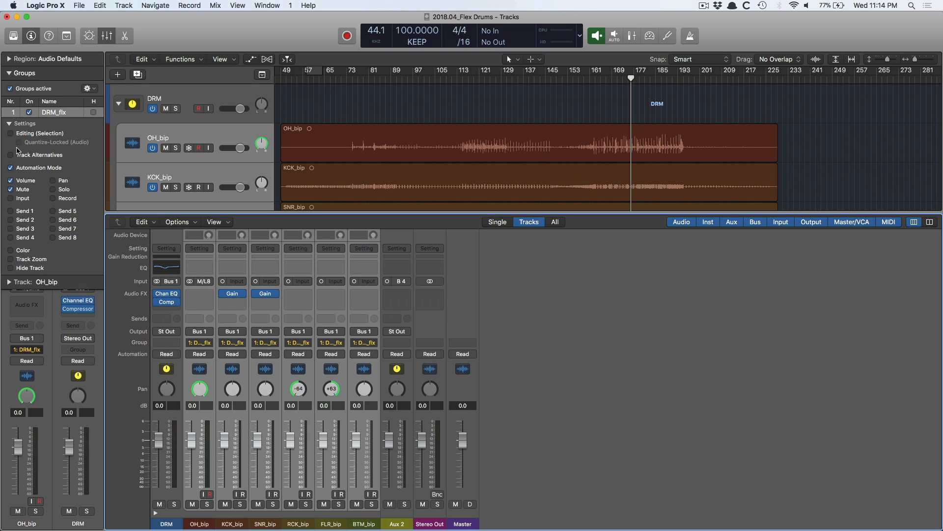
pyautogui.moveTo(12, 139)
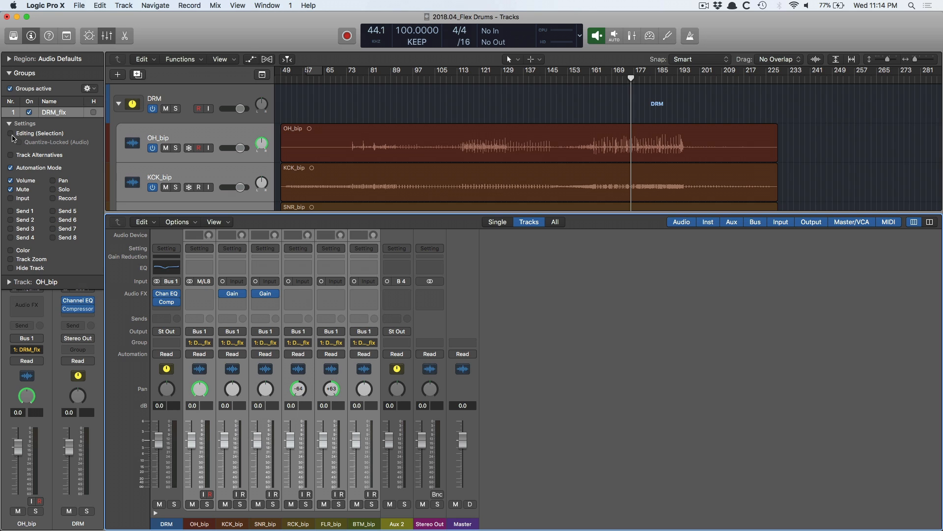
pyautogui.click(10, 132)
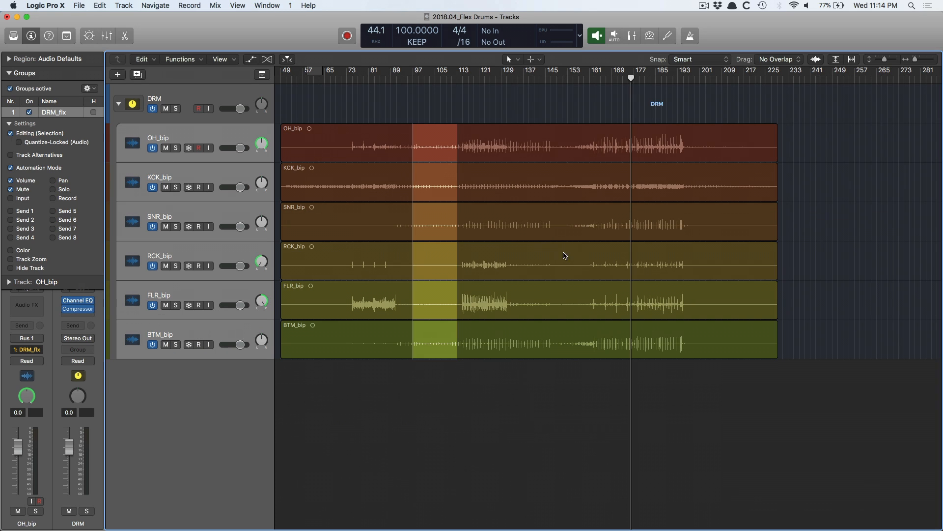
pyautogui.click(572, 346)
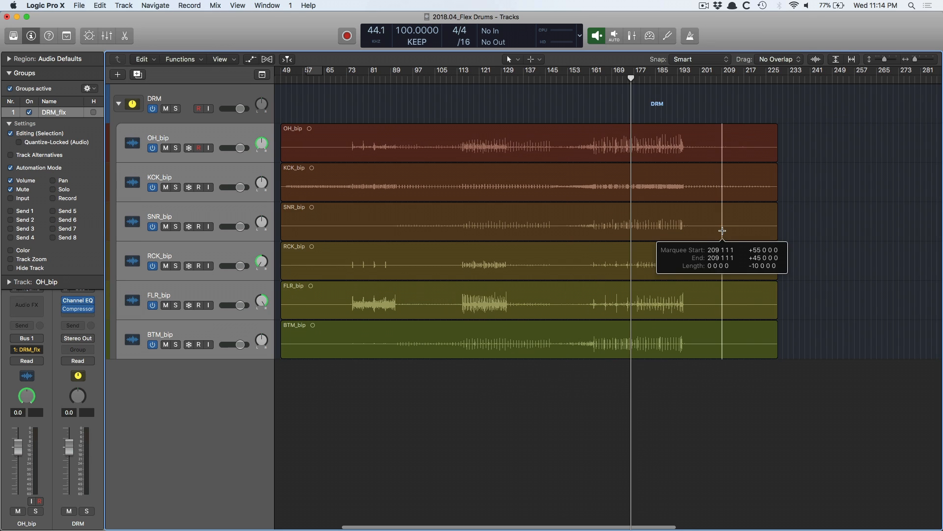
pyautogui.moveTo(723, 232); pyautogui.dragTo(776, 232)
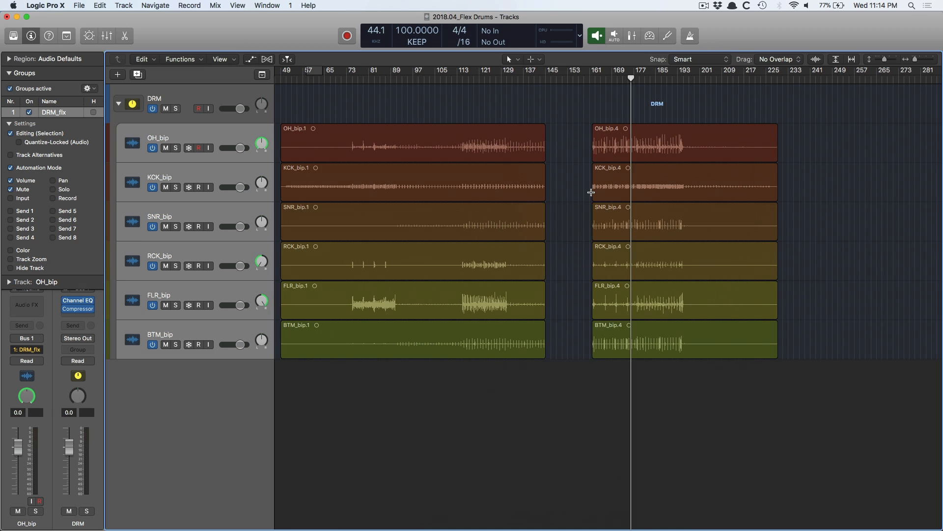
pyautogui.moveTo(548, 221)
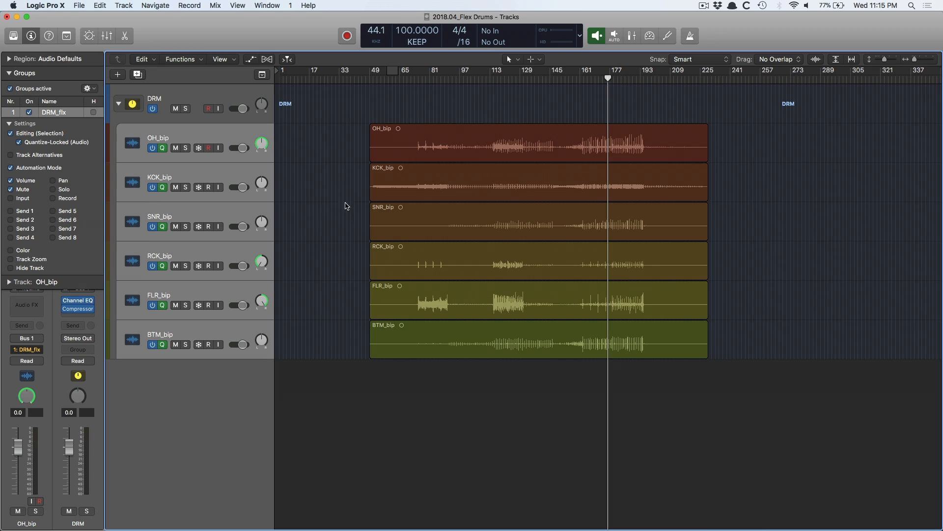
pyautogui.moveTo(377, 184)
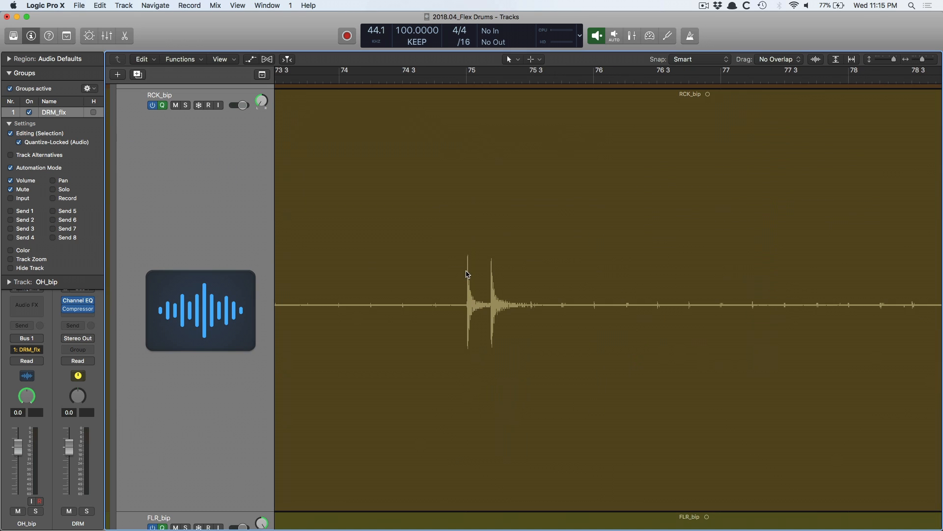
pyautogui.moveTo(467, 91)
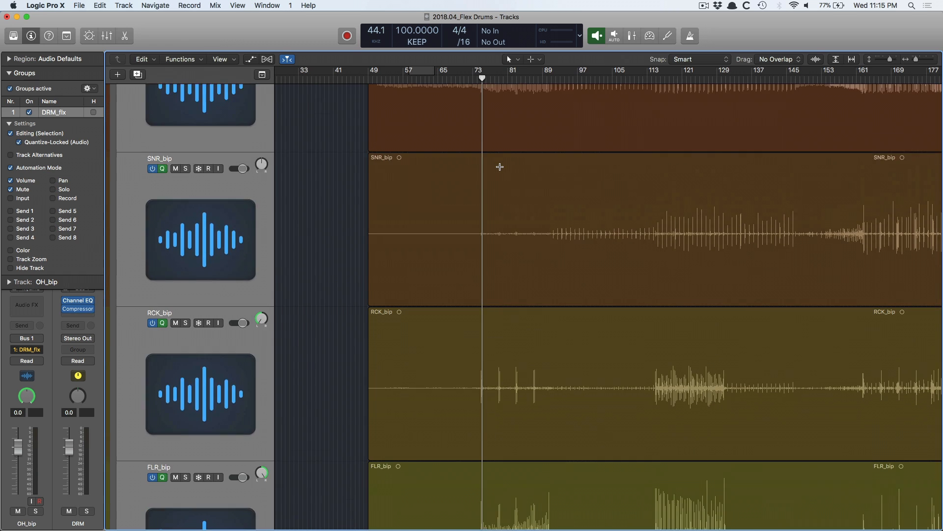
# Scroll through the Tracks area to inspect the drum transients in Flex view.
pyautogui.scroll(-3)
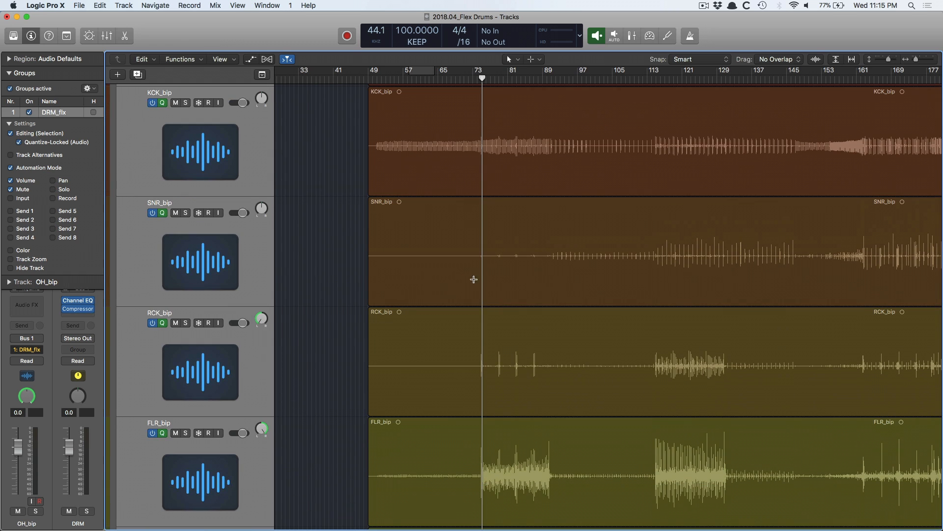
pyautogui.scroll(-3)
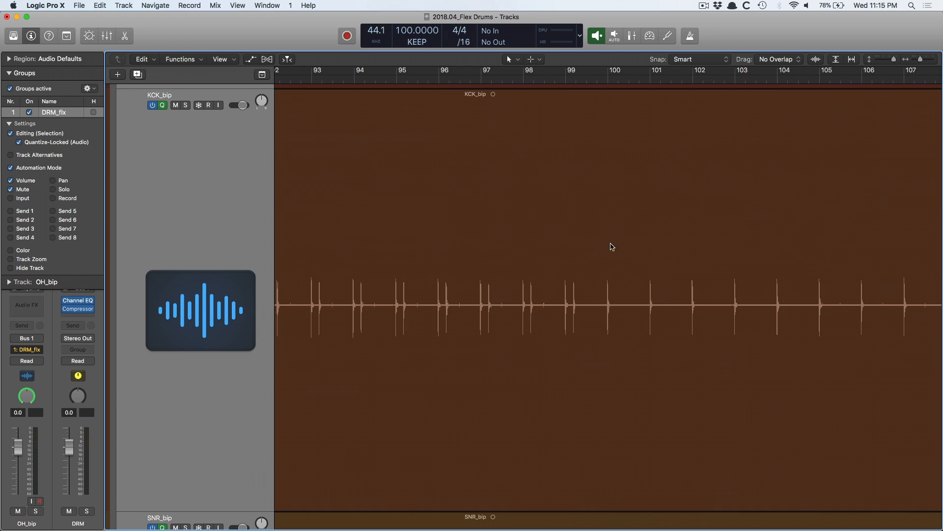
pyautogui.scroll(-3)
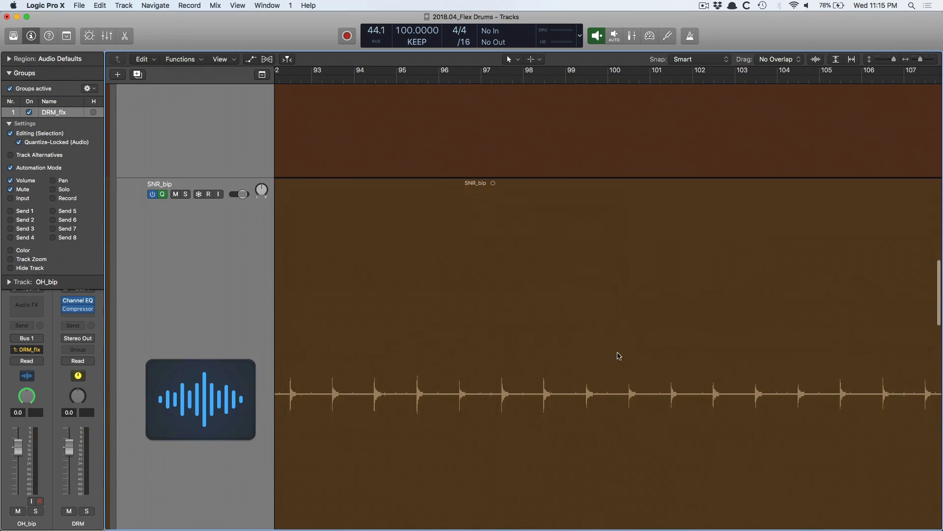
pyautogui.scroll(-3)
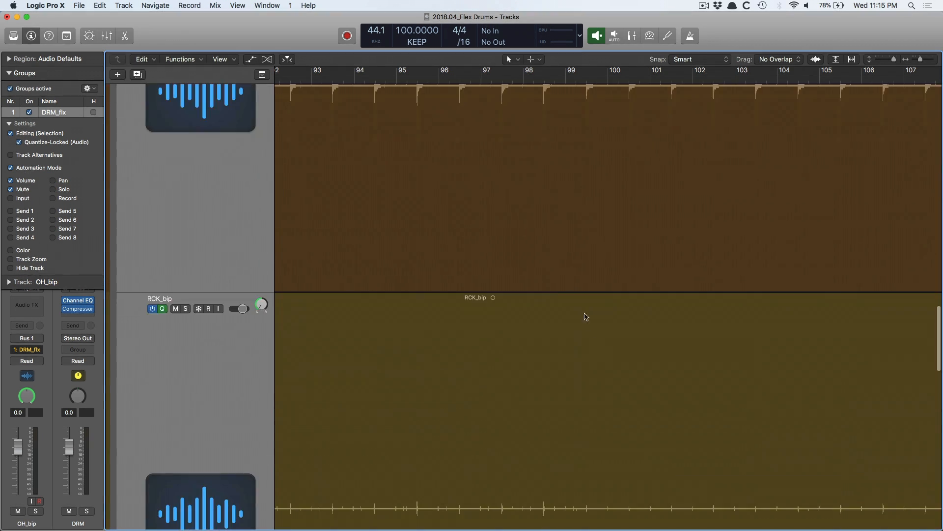
pyautogui.scroll(-3)
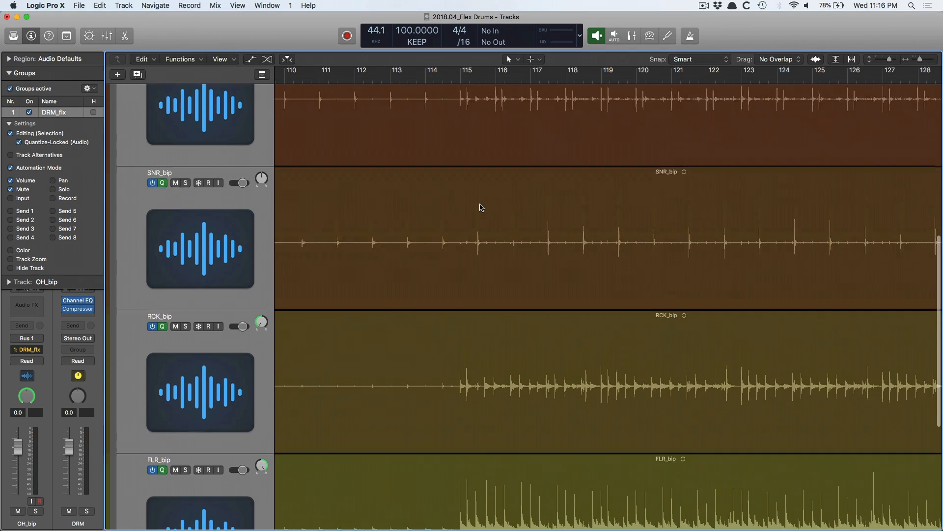
pyautogui.scroll(-3)
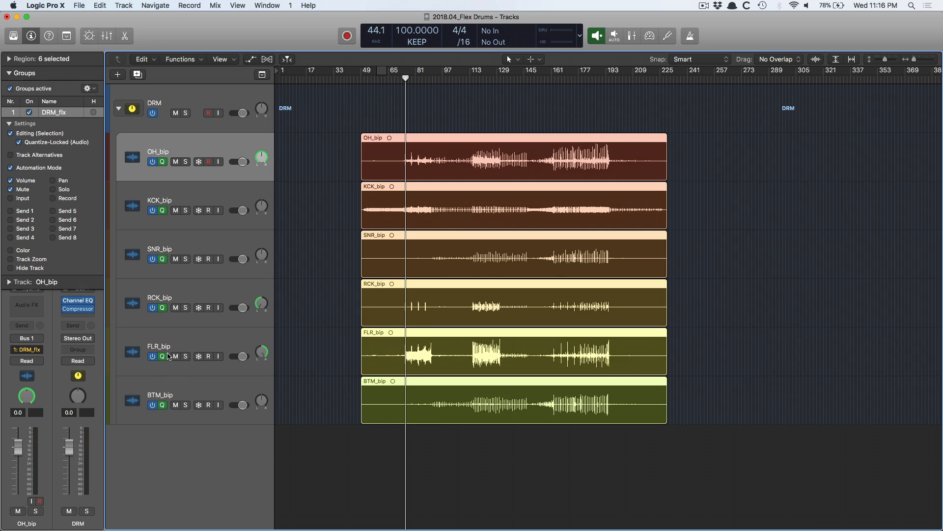
pyautogui.moveTo(165, 207)
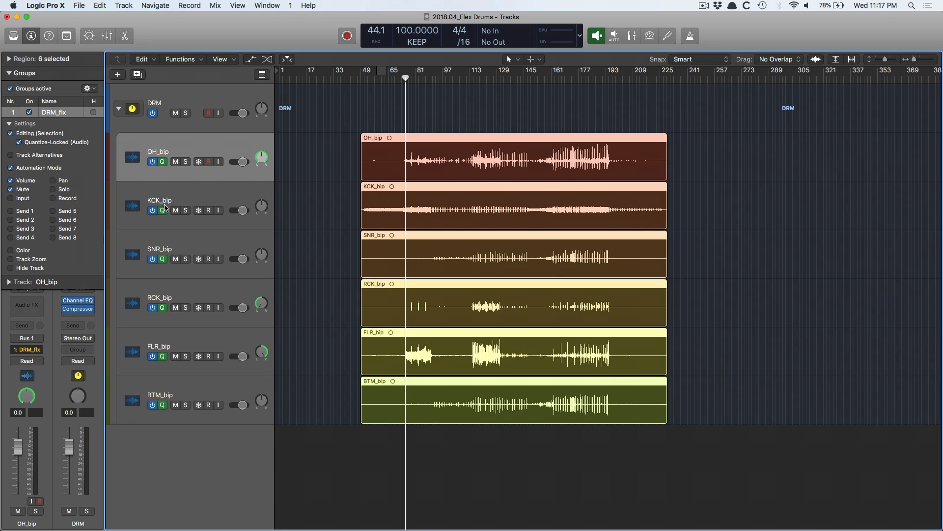
pyautogui.moveTo(164, 208)
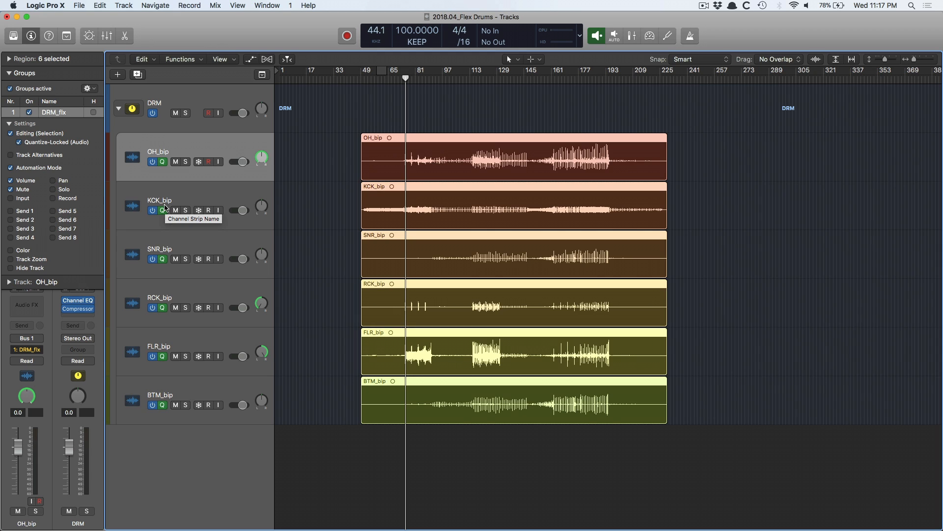
pyautogui.moveTo(165, 208)
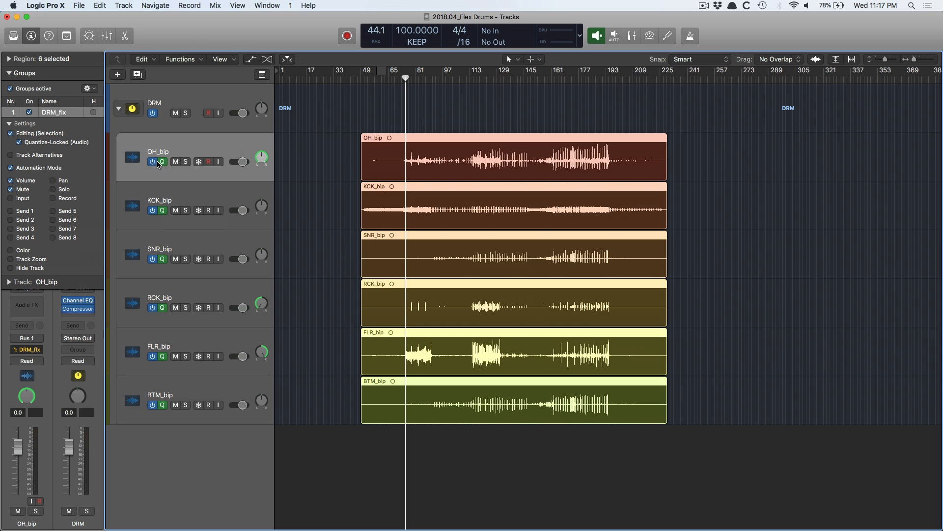
pyautogui.moveTo(186, 240)
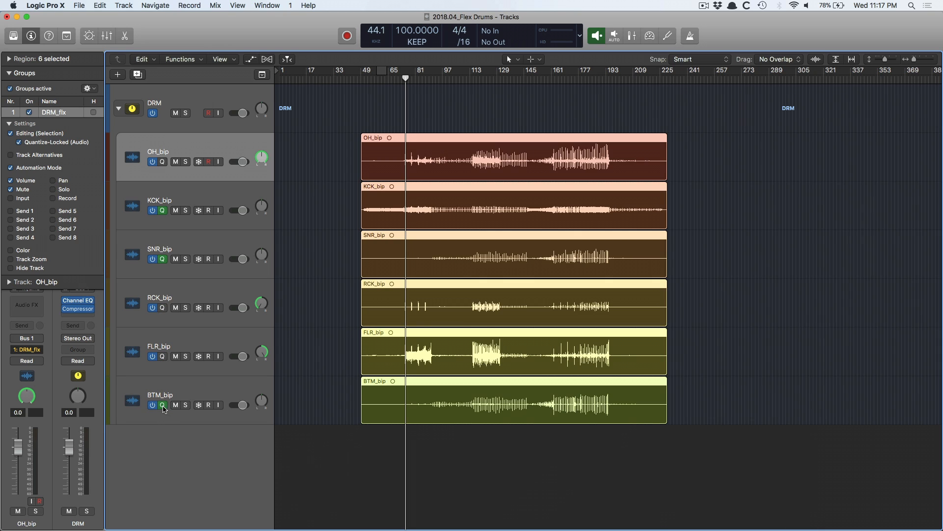
pyautogui.click(162, 403)
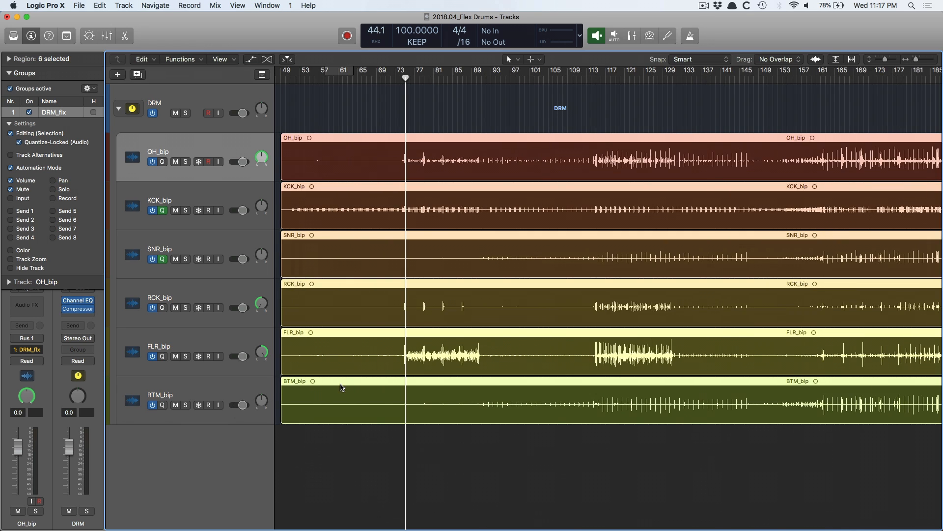
pyautogui.moveTo(598, 353)
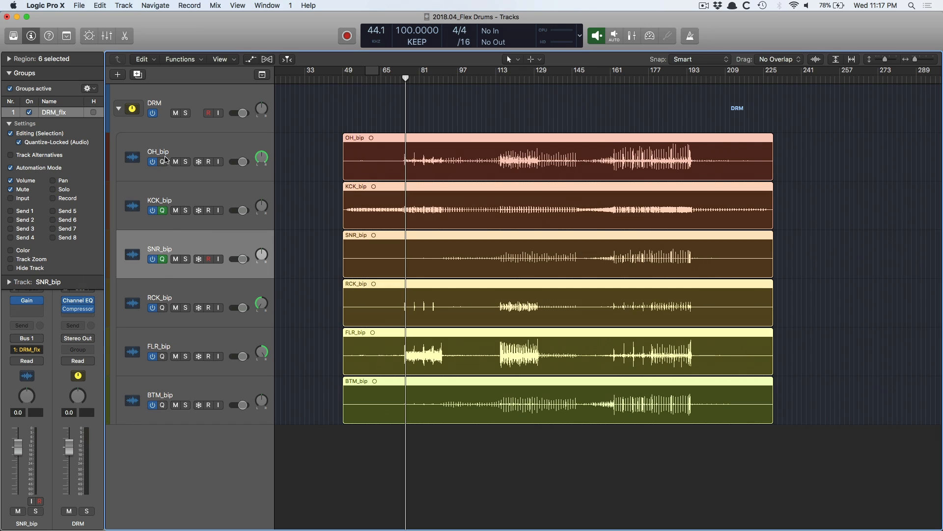
pyautogui.moveTo(206, 271)
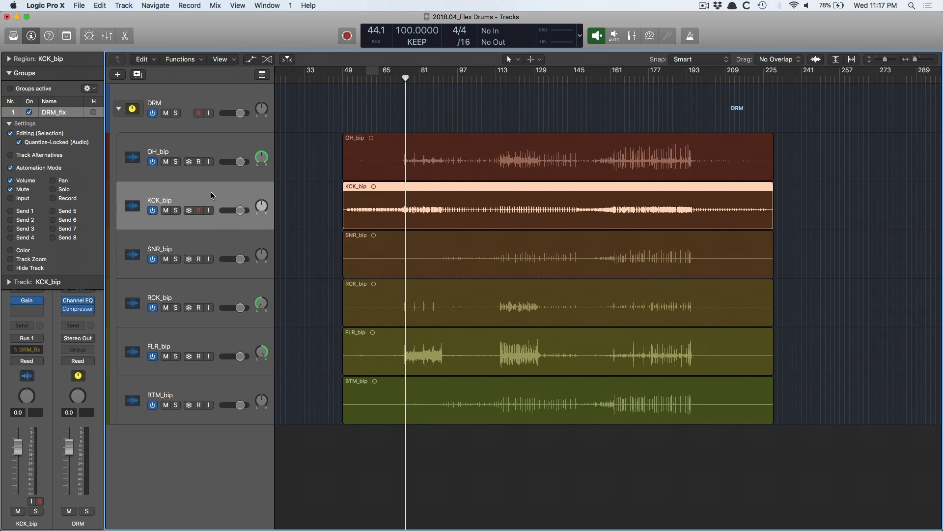
pyautogui.moveTo(311, 226)
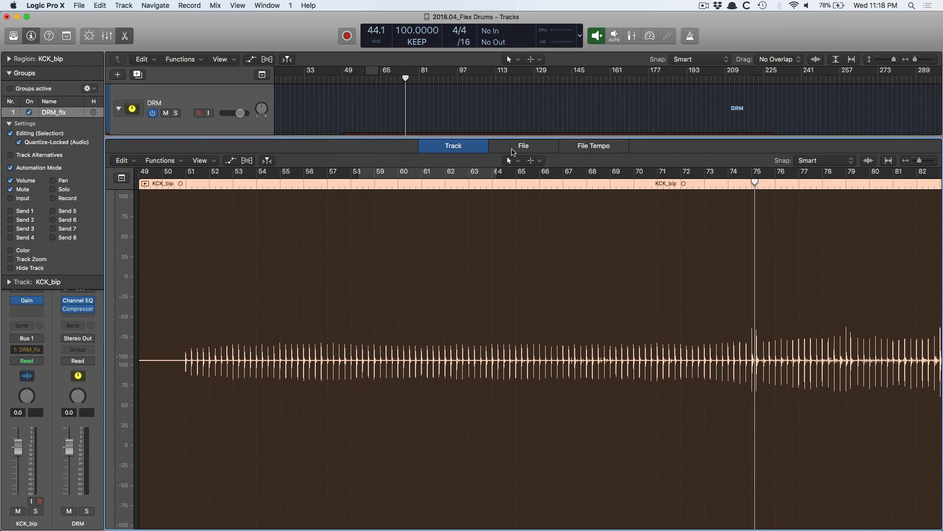
# Show the KCK_bip source file in the Audio File Editor with Transient Editing Mode on.
pyautogui.click(522, 145)
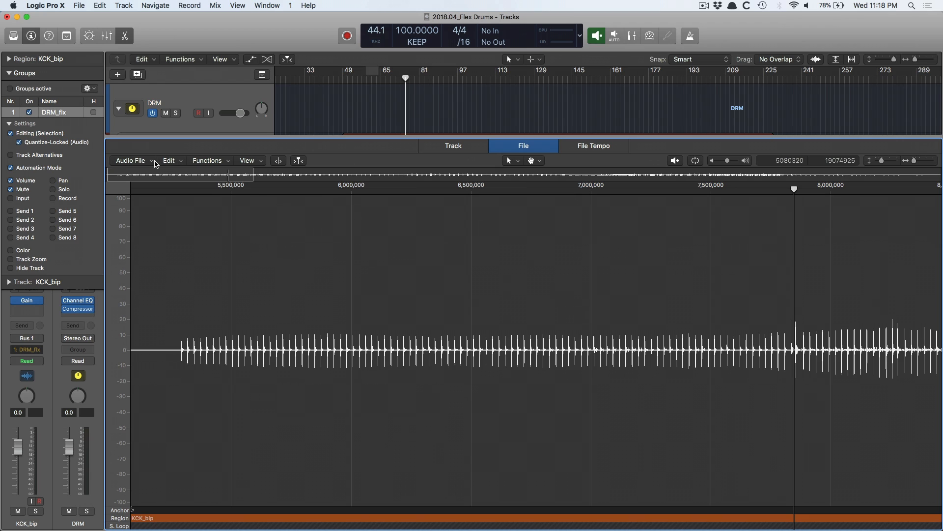
pyautogui.click(132, 160)
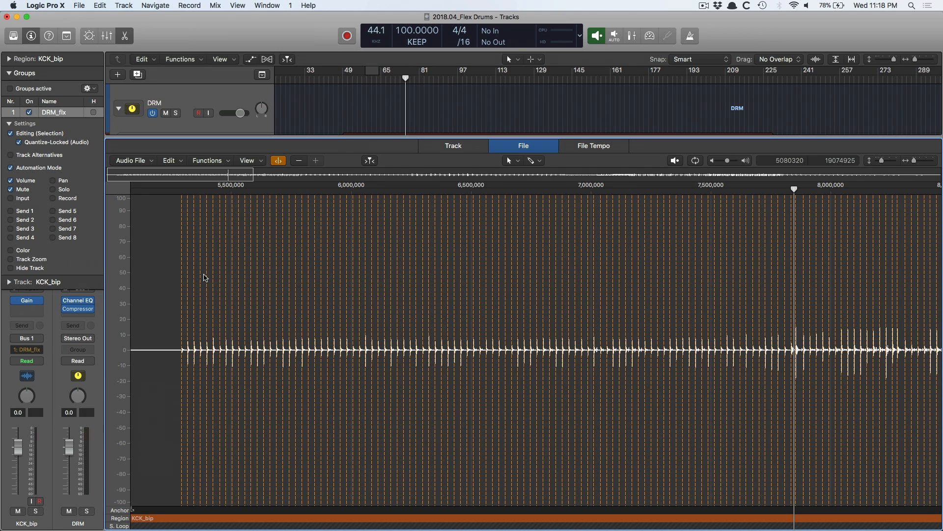
pyautogui.moveTo(204, 277)
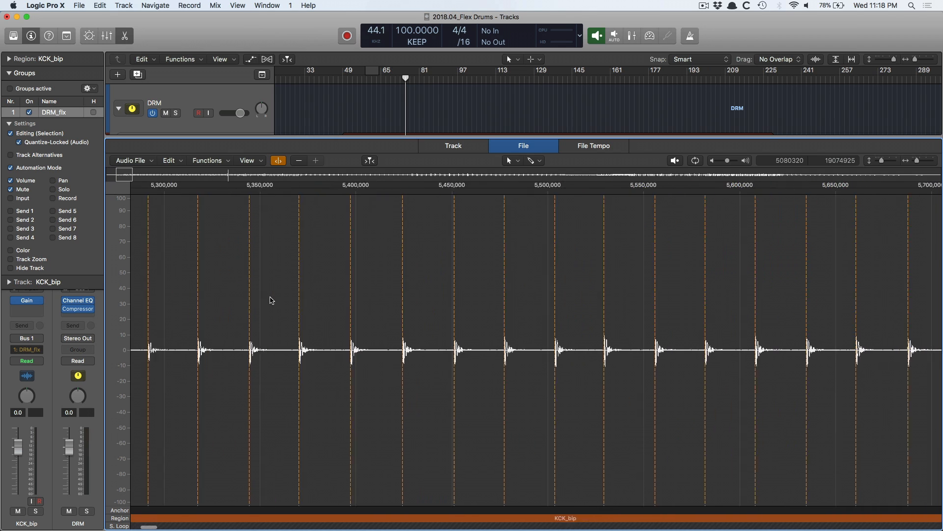
pyautogui.hscroll(3)
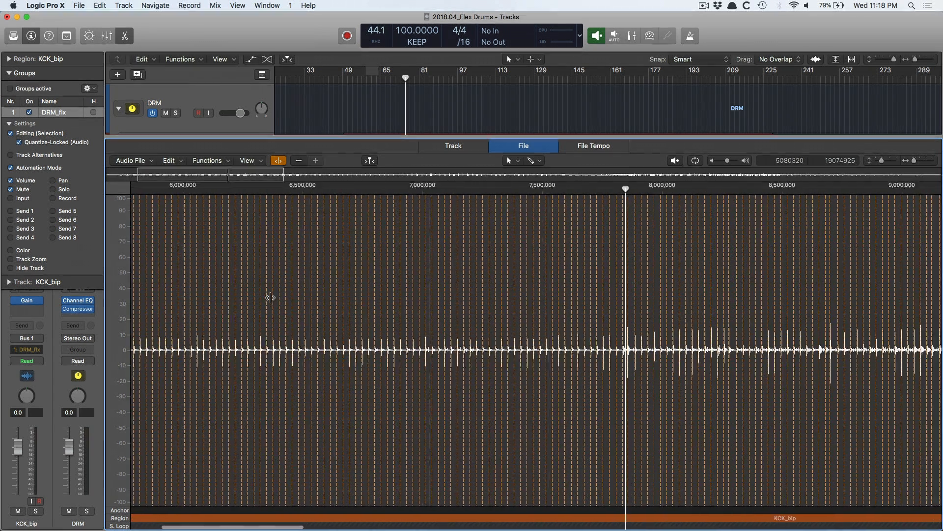
pyautogui.hscroll(3)
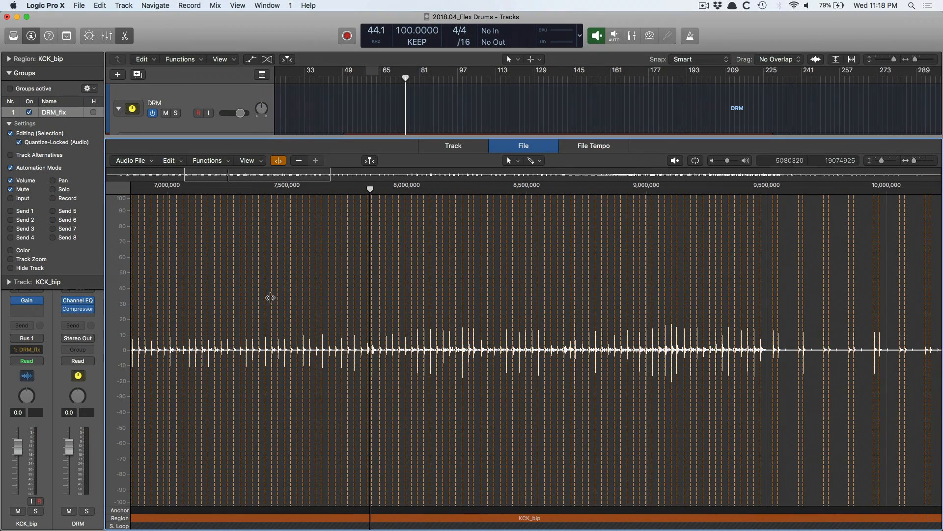
pyautogui.hscroll(3)
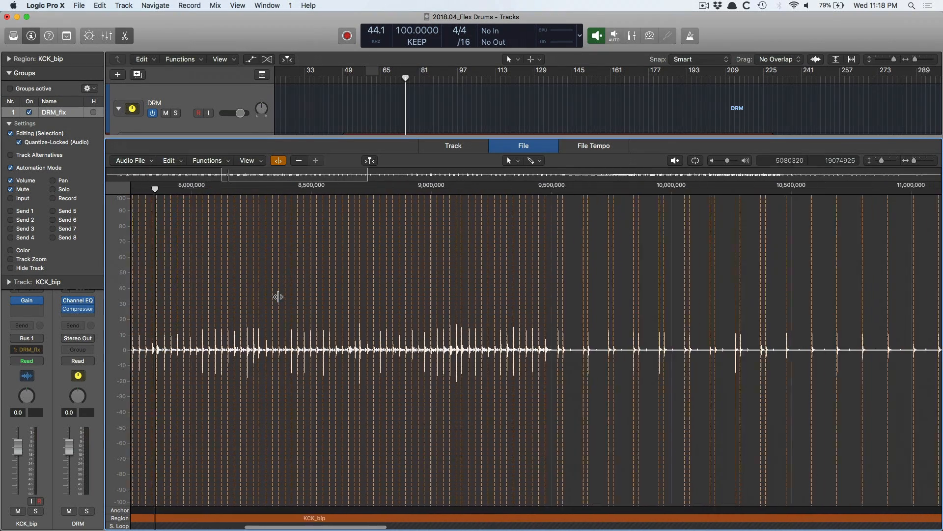
pyautogui.hscroll(3)
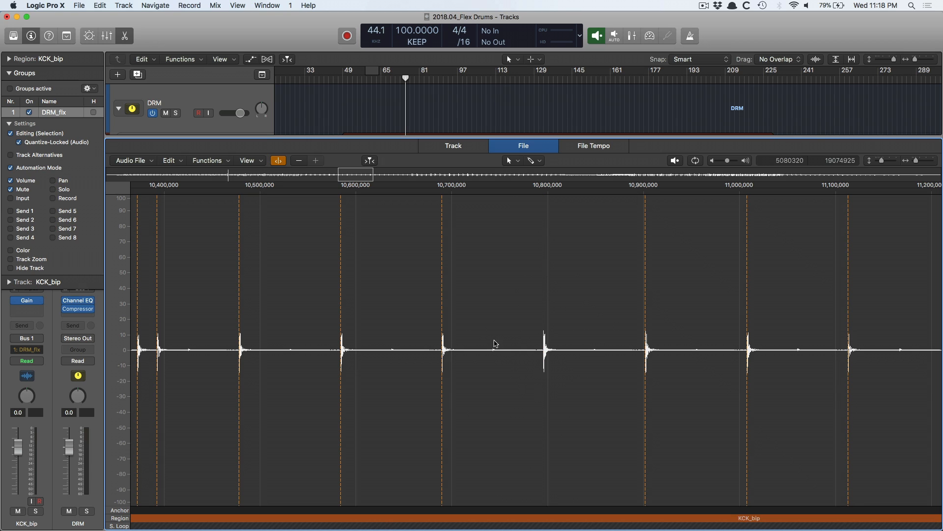
pyautogui.moveTo(536, 379)
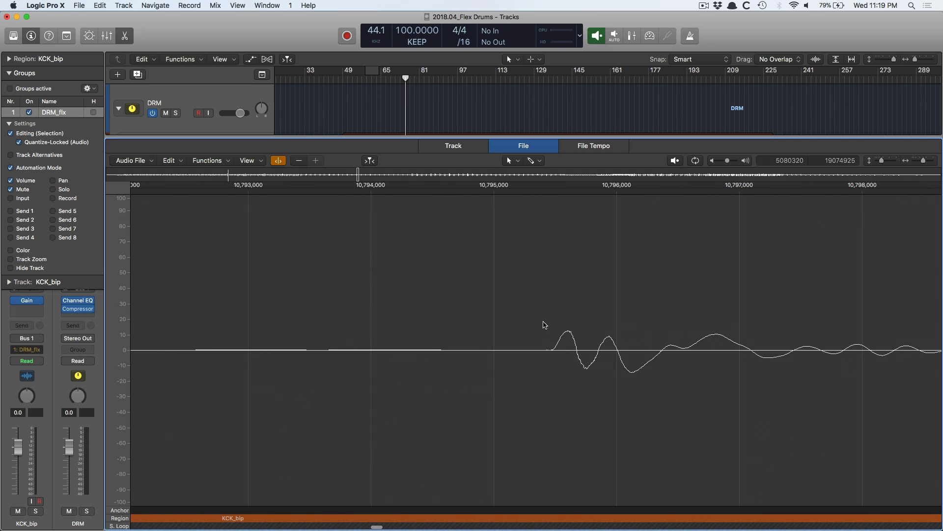
# Choose the Pencil Tool from the Audio File Editor's Left-click Tool menu.
pyautogui.click(534, 160)
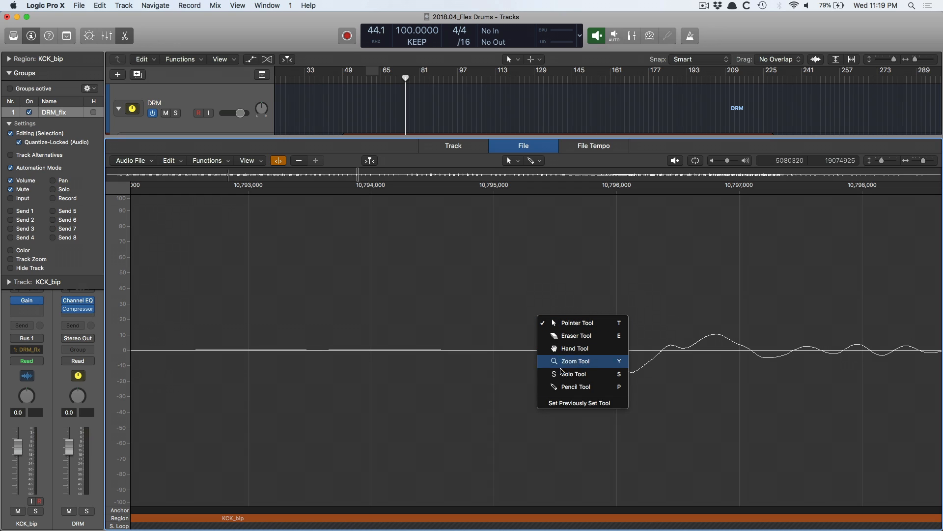
pyautogui.moveTo(564, 386)
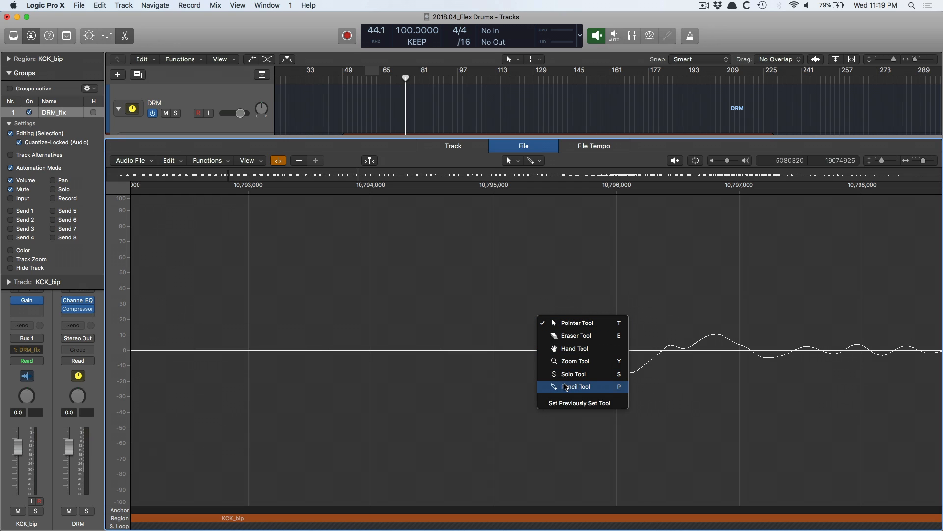
pyautogui.click(575, 386)
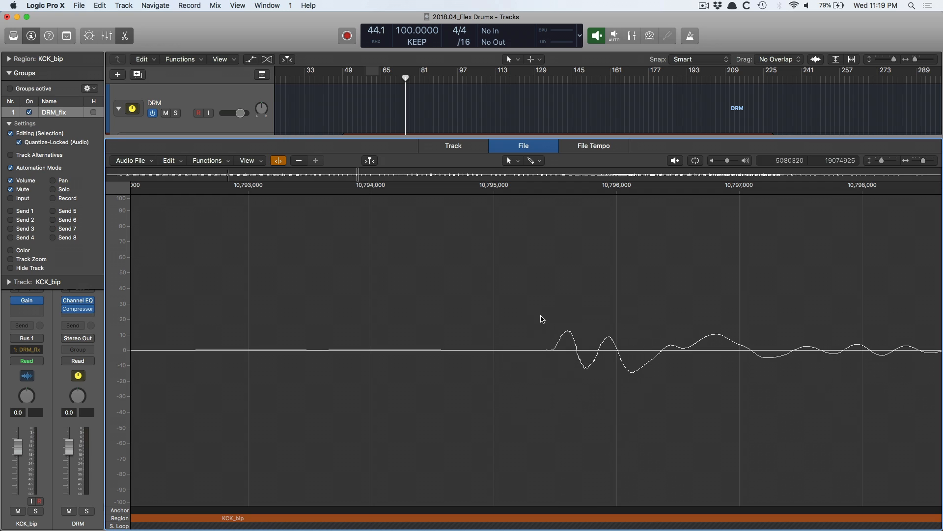
pyautogui.moveTo(556, 329)
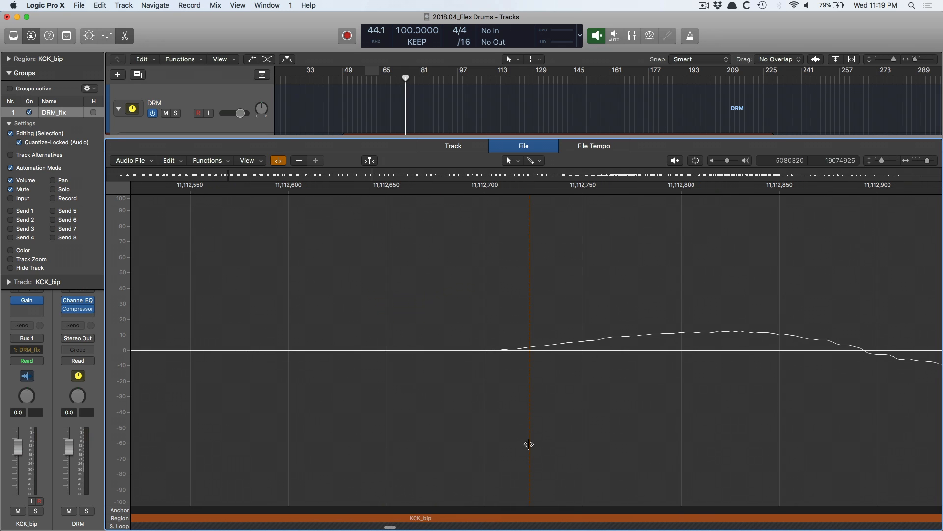
pyautogui.moveTo(637, 371)
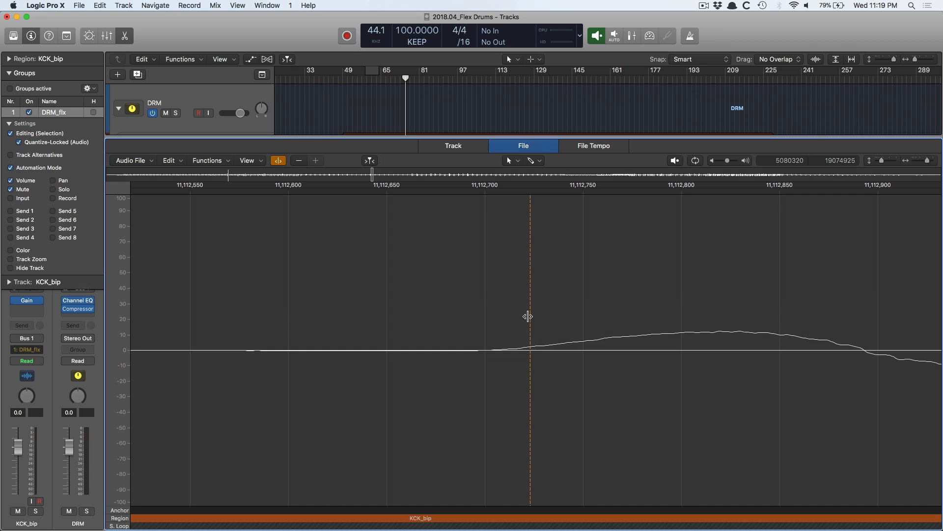
pyautogui.moveTo(519, 282)
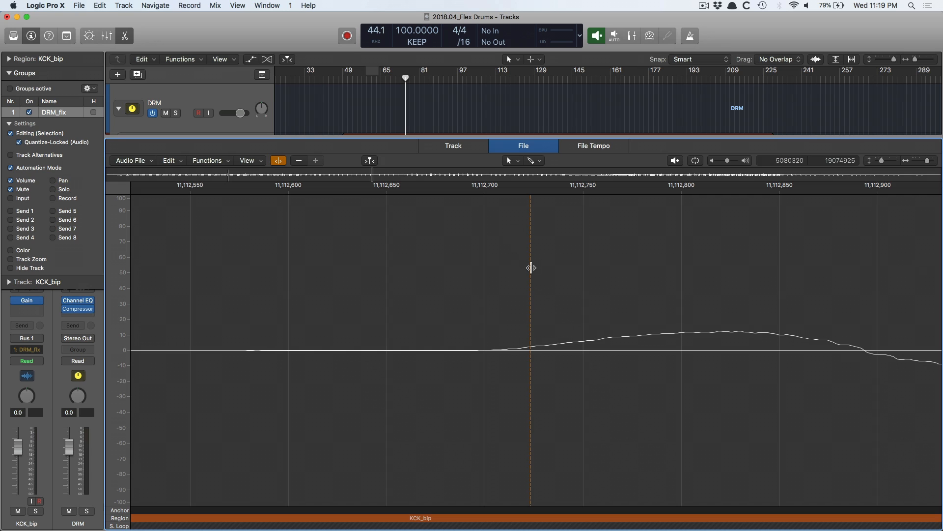
pyautogui.moveTo(523, 245)
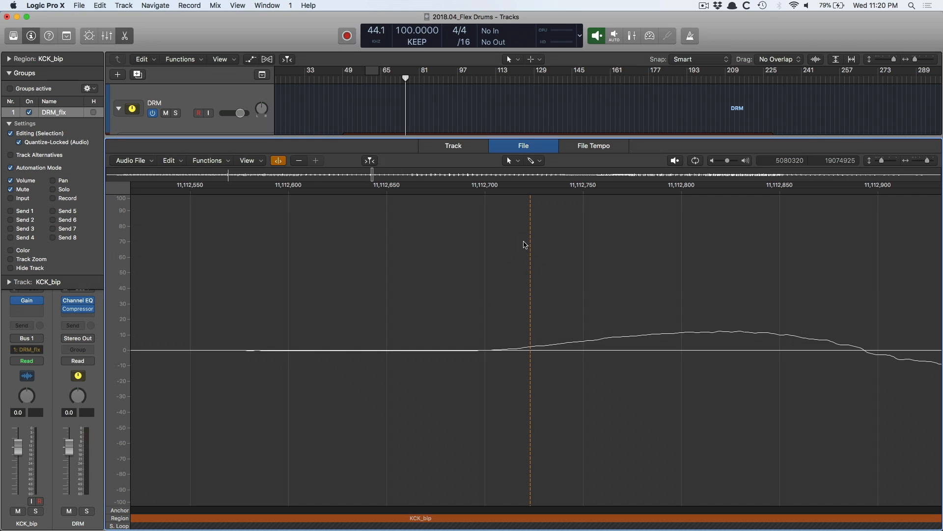
pyautogui.moveTo(530, 218)
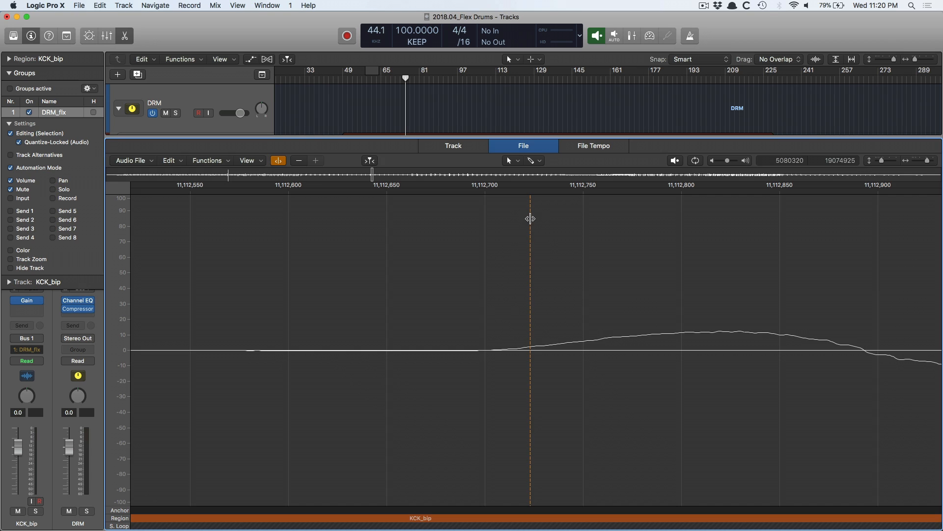
pyautogui.moveTo(561, 301)
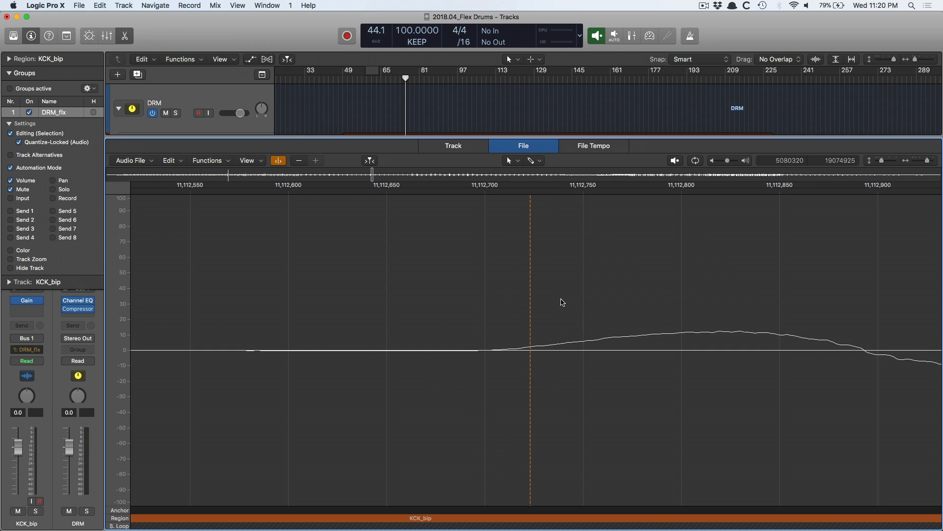
pyautogui.moveTo(572, 325)
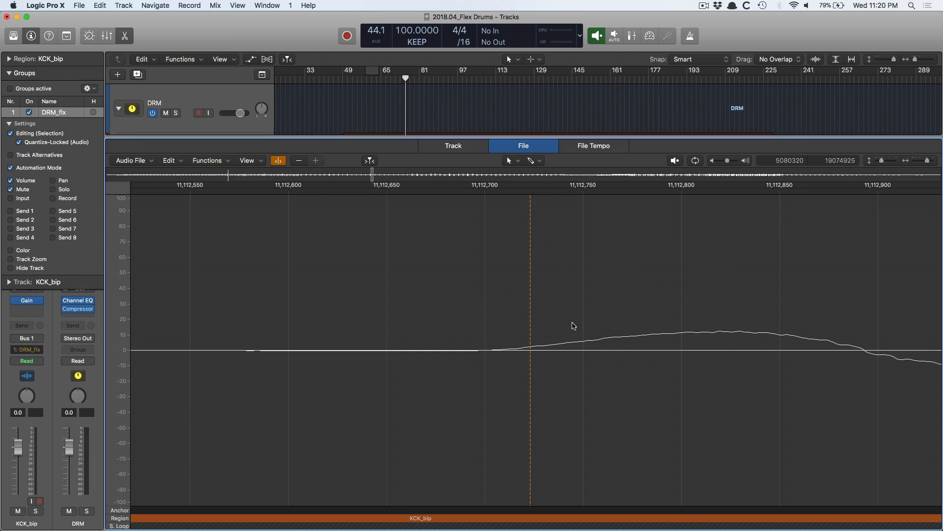
pyautogui.moveTo(487, 358)
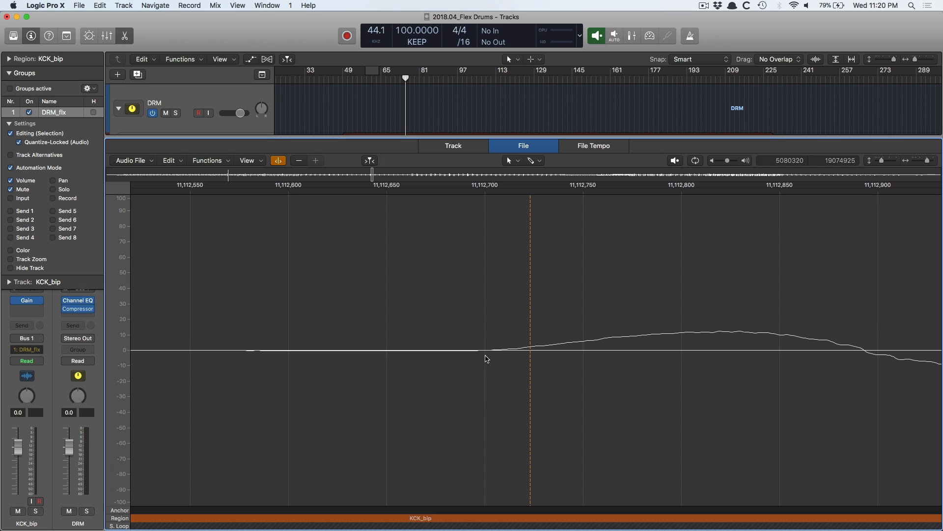
pyautogui.moveTo(458, 302)
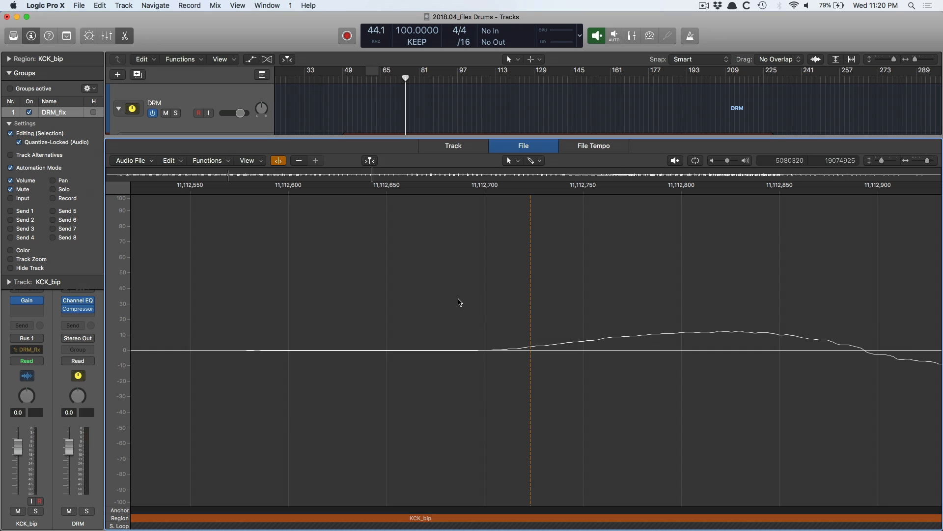
pyautogui.moveTo(479, 310)
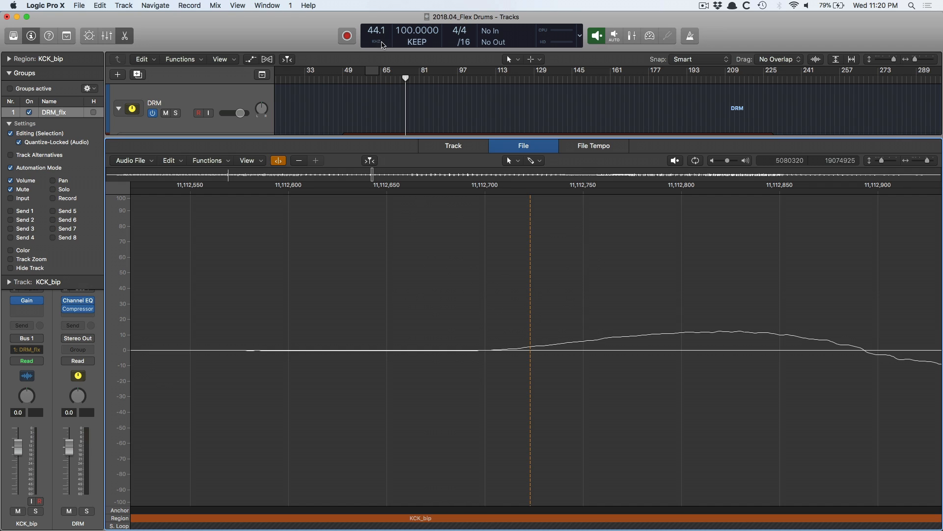
pyautogui.moveTo(489, 234)
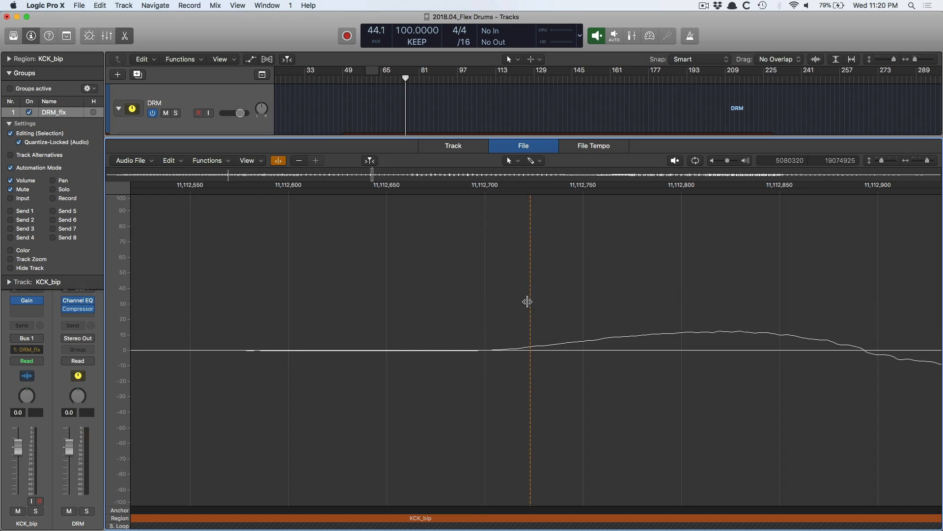
pyautogui.moveTo(529, 271)
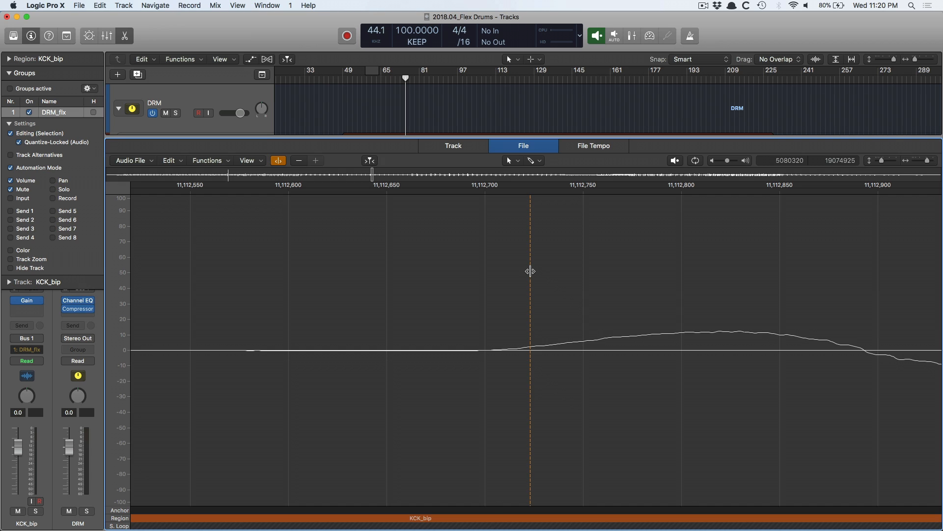
# Uncheck Snap Edits to Zero Crossings in the Audio File Editor's Edit menu.
pyautogui.click(170, 160)
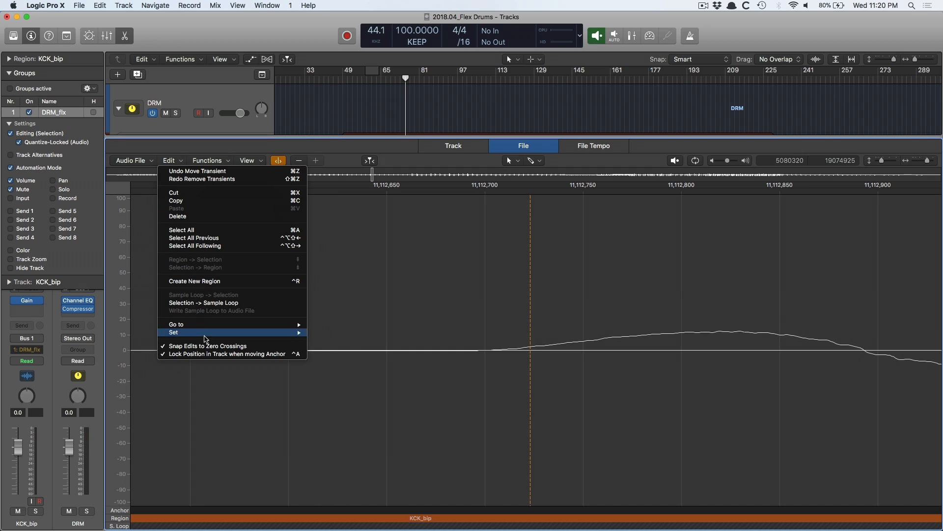
pyautogui.moveTo(269, 347)
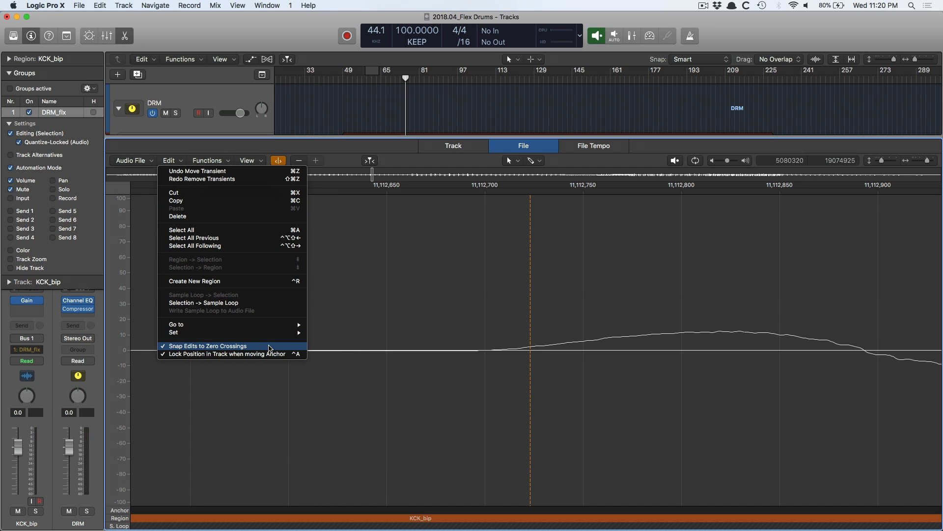
pyautogui.click(208, 345)
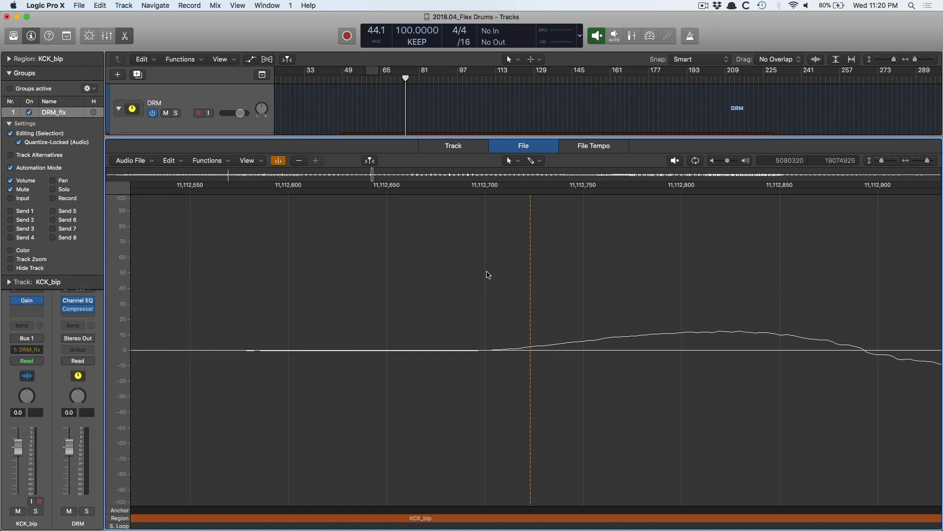
pyautogui.moveTo(705, 374)
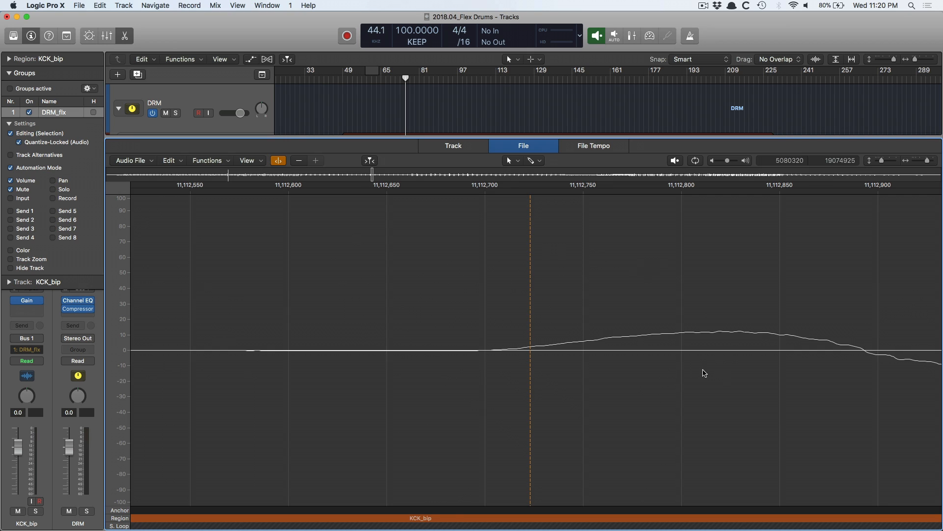
pyautogui.moveTo(529, 259)
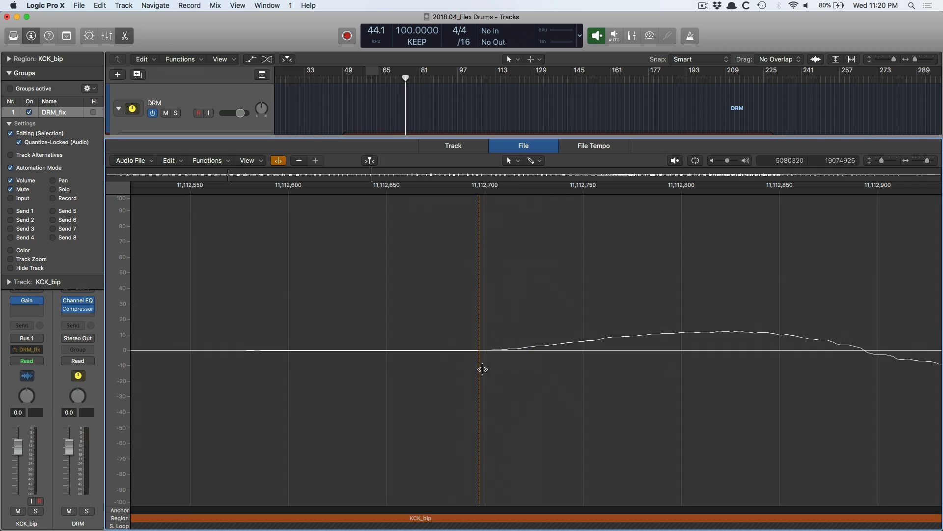
pyautogui.moveTo(483, 369)
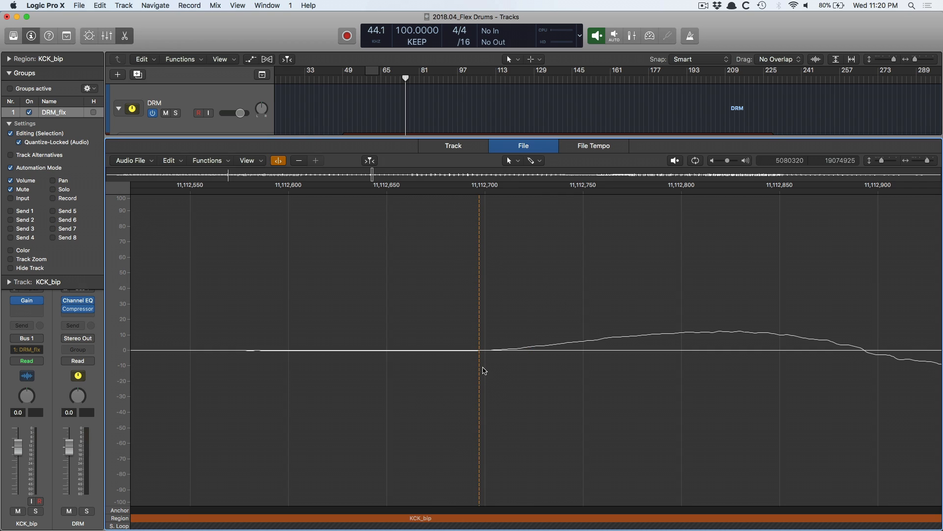
pyautogui.moveTo(499, 371)
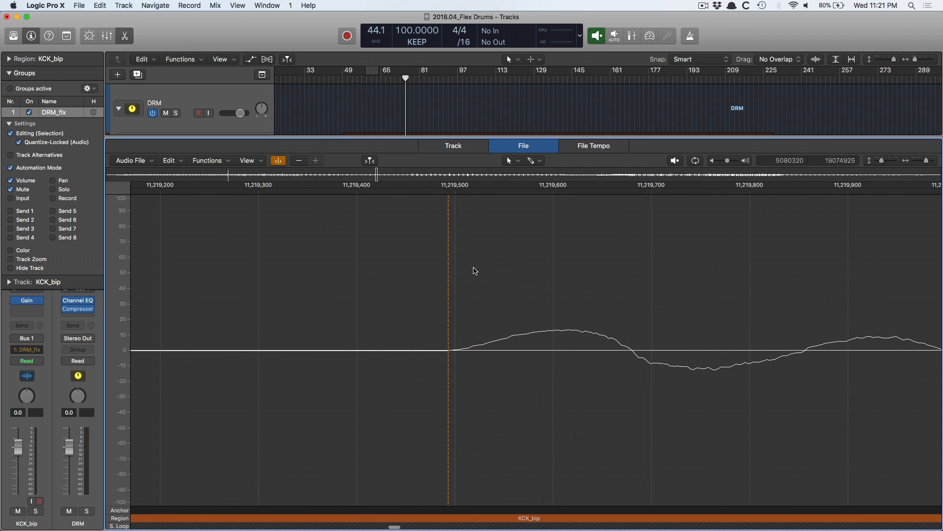
pyautogui.moveTo(487, 349)
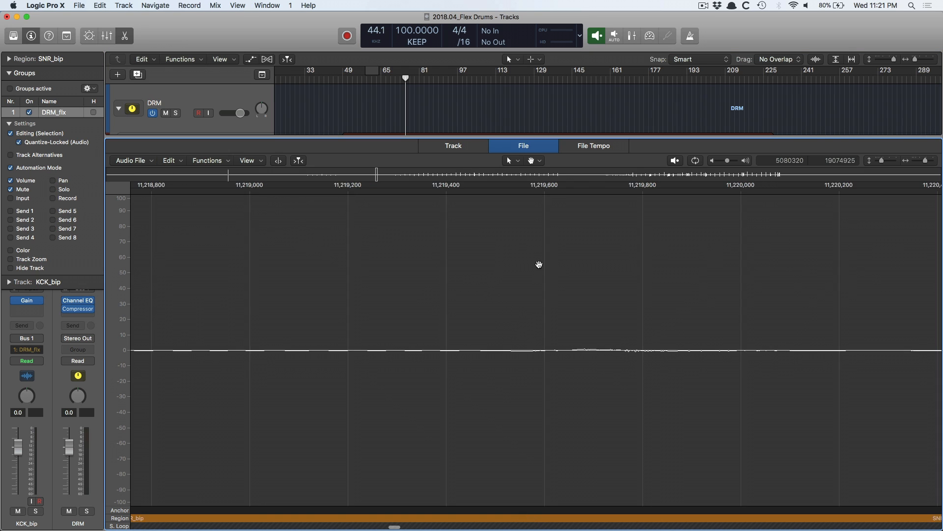
# Turn on Transient Editing Mode for SNR_bip and scroll to its hits.
pyautogui.click(131, 161)
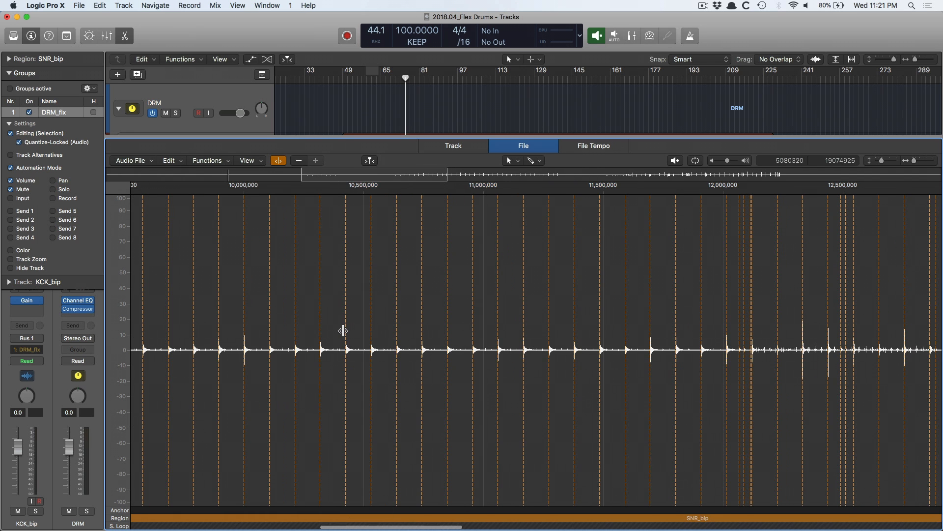
pyautogui.hscroll(3)
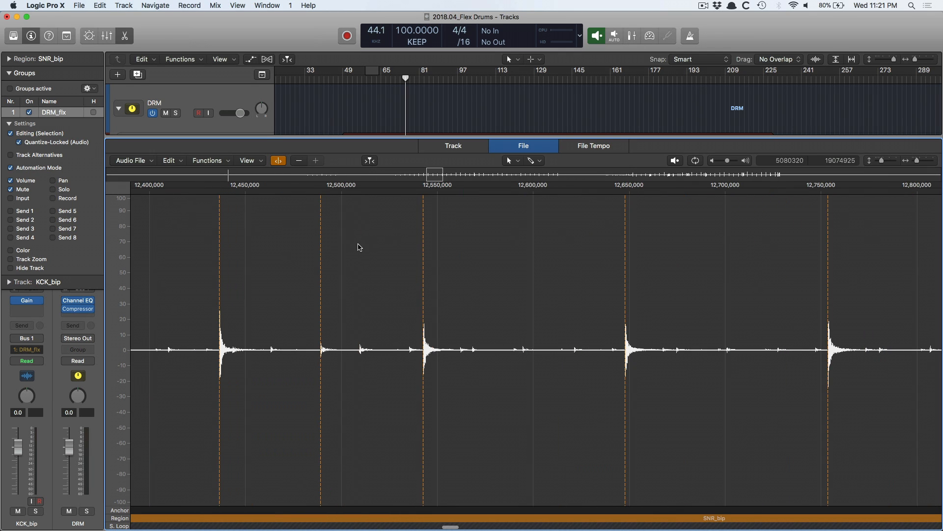
pyautogui.moveTo(362, 319)
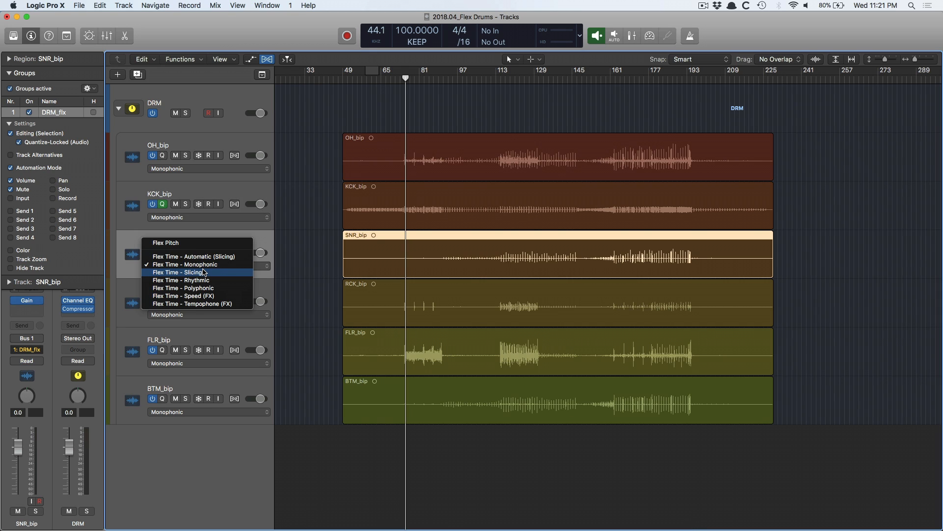
pyautogui.moveTo(201, 280)
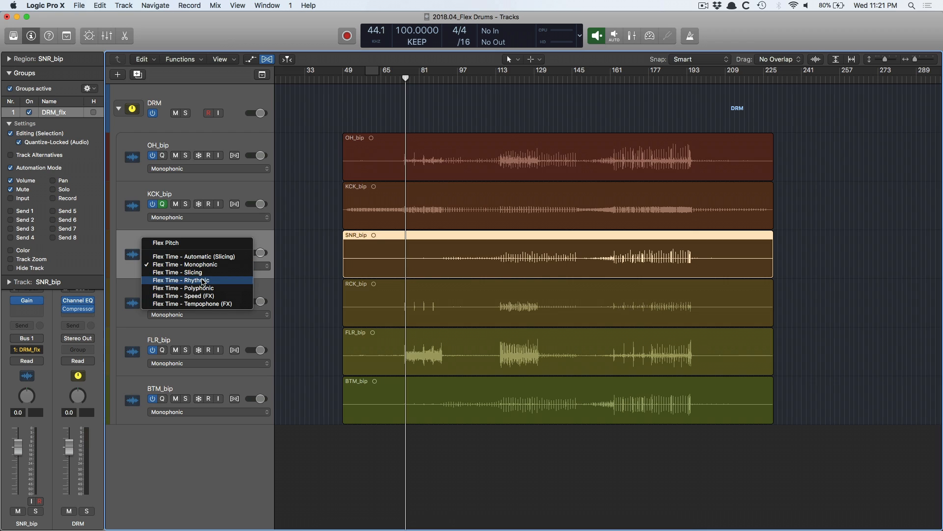
pyautogui.moveTo(183, 288)
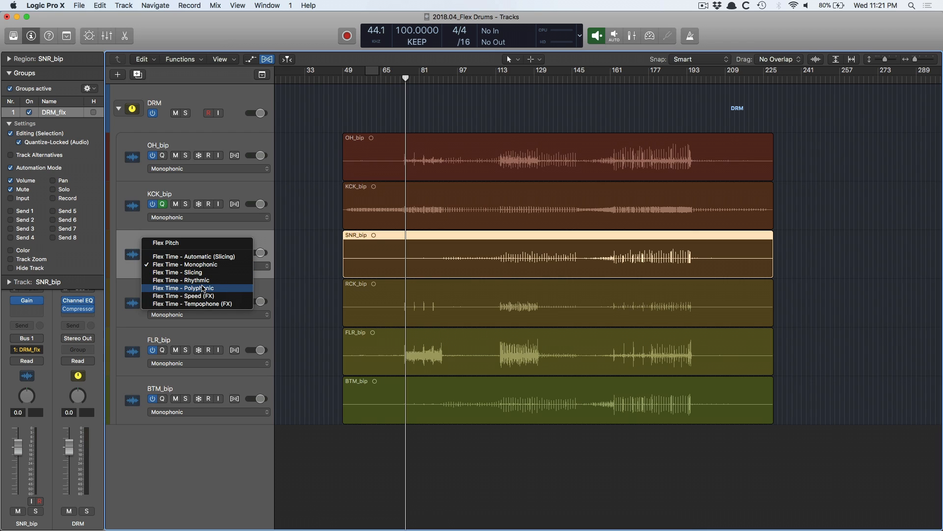
pyautogui.moveTo(197, 272)
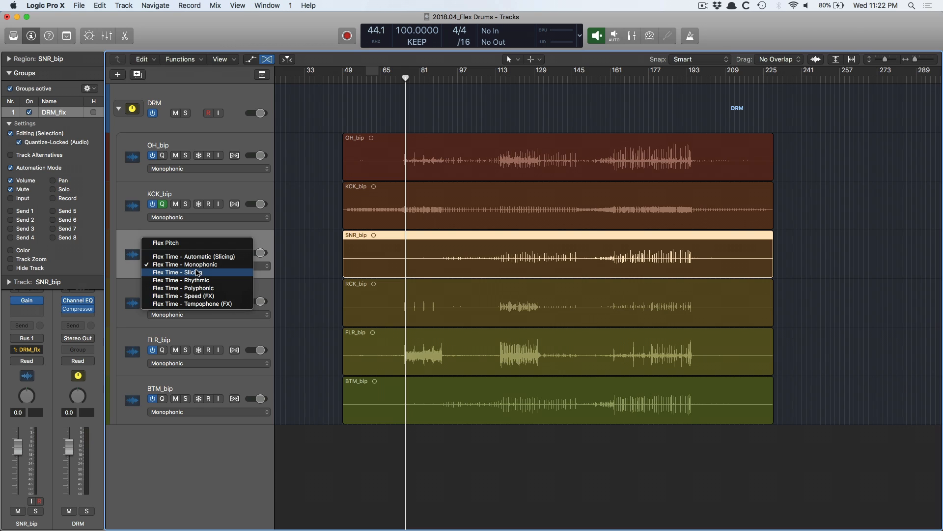
# Set the SNR_bip track's flex mode to Flex Time - Slicing for the whole group.
pyautogui.click(179, 272)
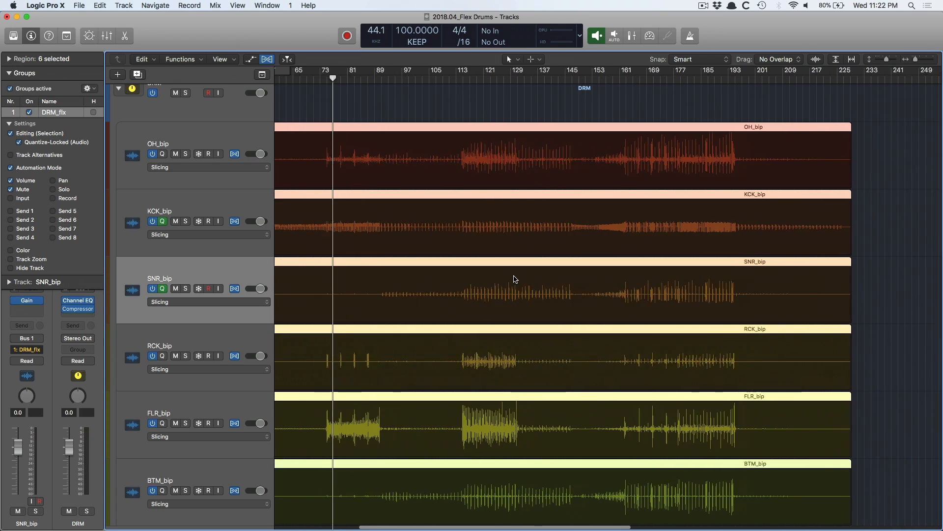
pyautogui.hscroll(3)
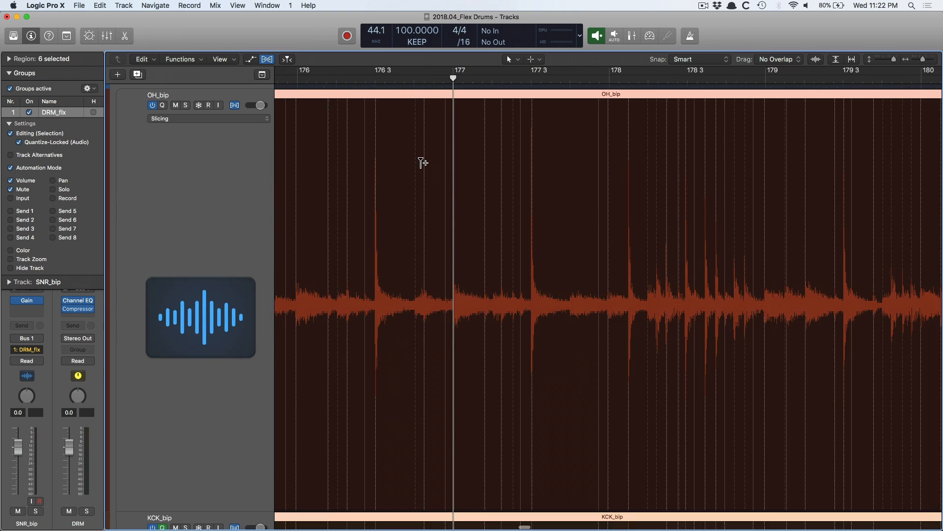
pyautogui.scroll(-3)
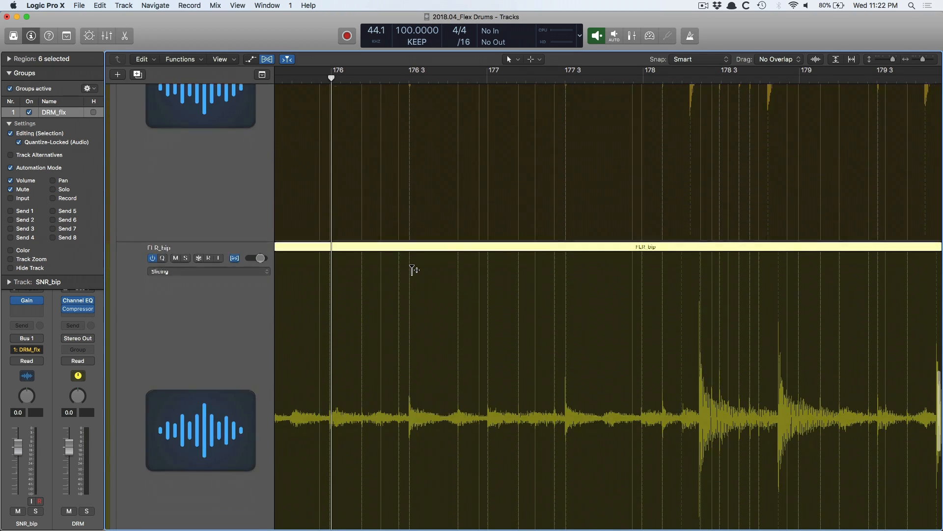
pyautogui.scroll(-3)
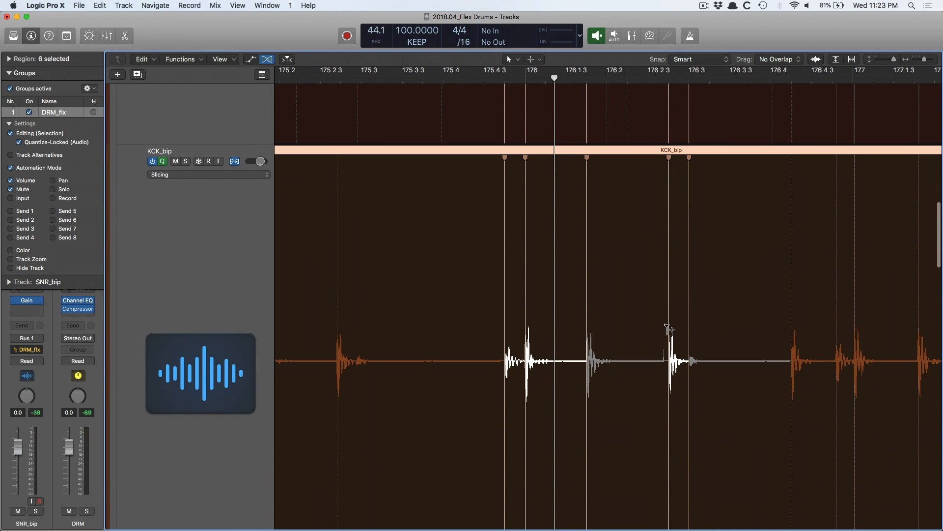
pyautogui.moveTo(668, 457)
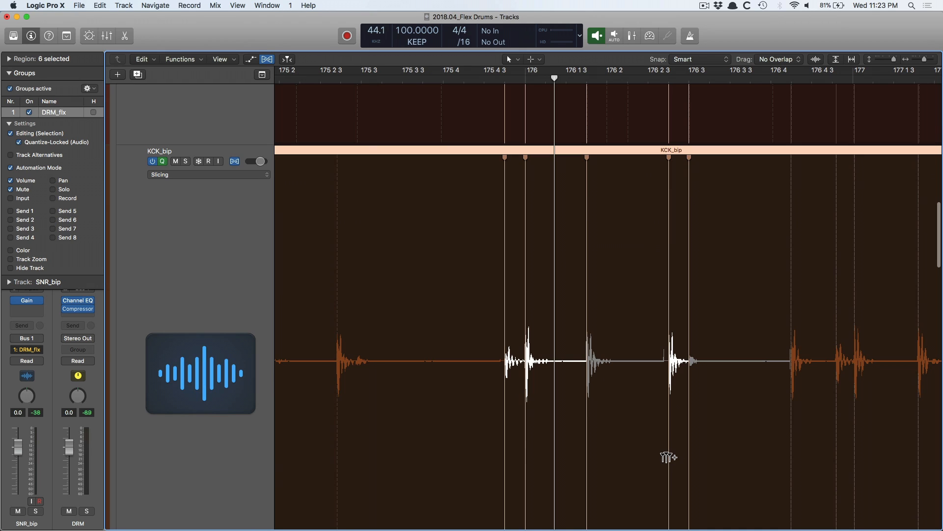
pyautogui.moveTo(836, 467)
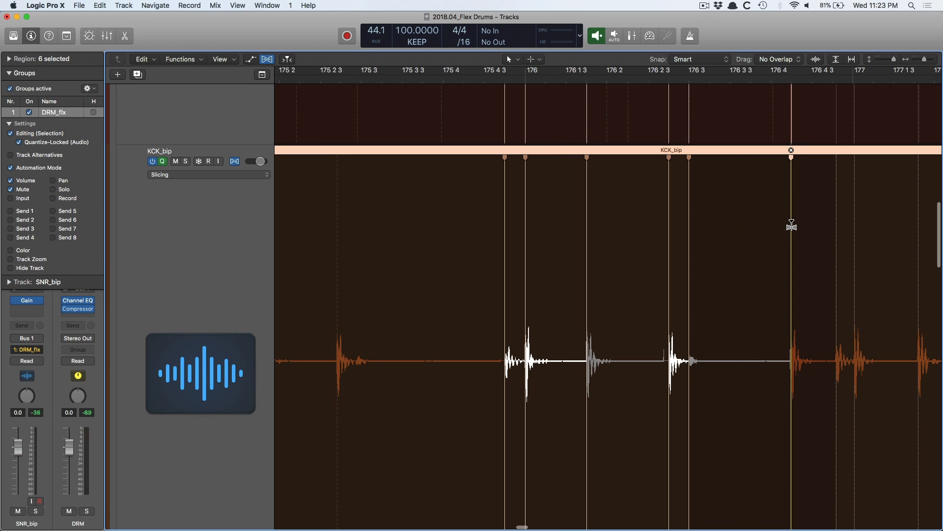
# Drag two kick transients near bar 176 so they snap onto grid lines.
pyautogui.moveTo(791, 226); pyautogui.dragTo(837, 226)
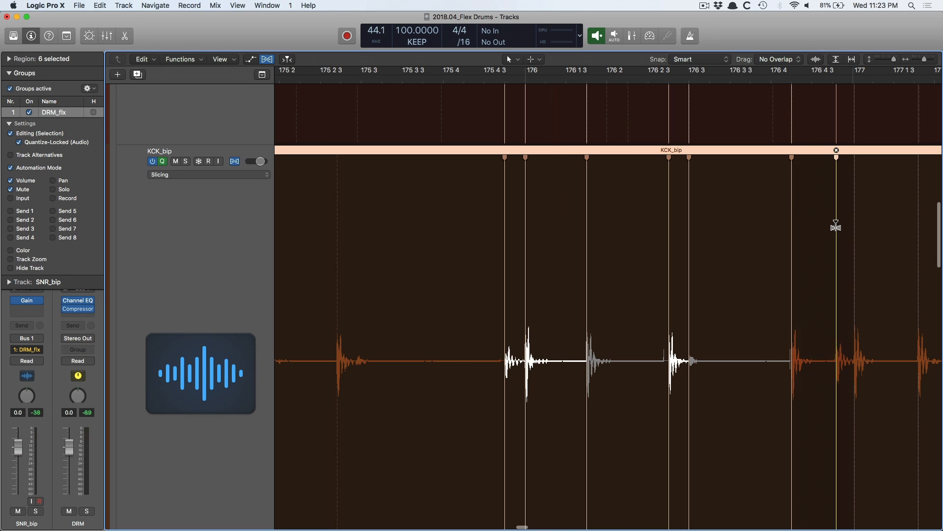
pyautogui.moveTo(835, 226); pyautogui.dragTo(852, 226)
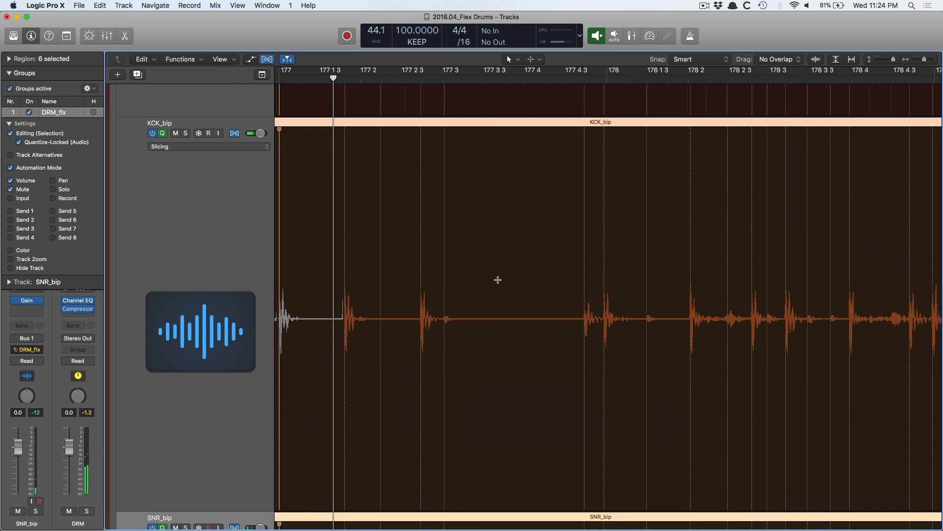
# Scroll the Tracks area to bring all six grouped drum tracks into view.
pyautogui.scroll(-3)
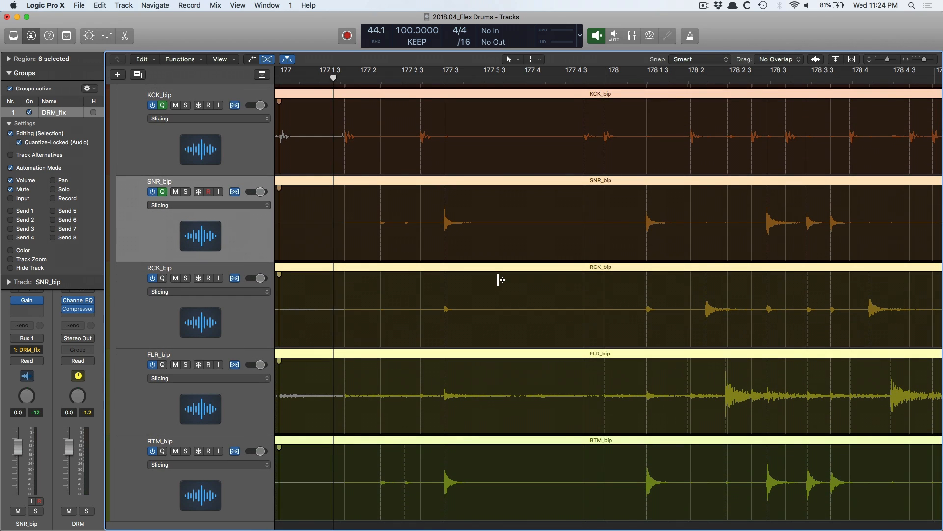
pyautogui.moveTo(412, 198)
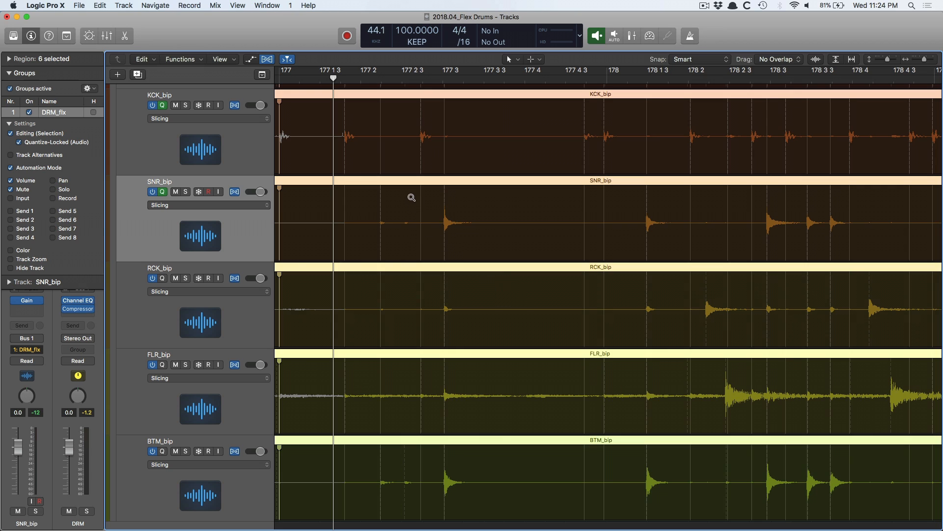
pyautogui.moveTo(411, 194)
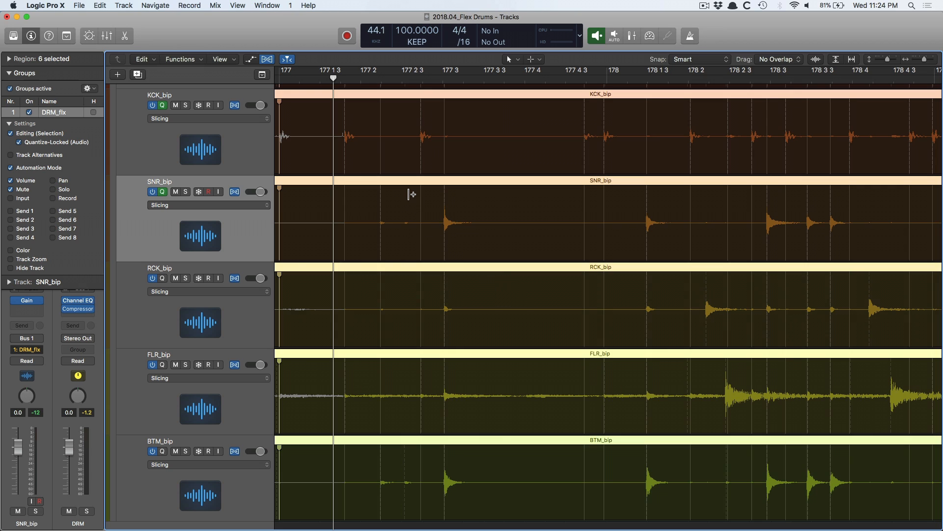
pyautogui.moveTo(460, 212)
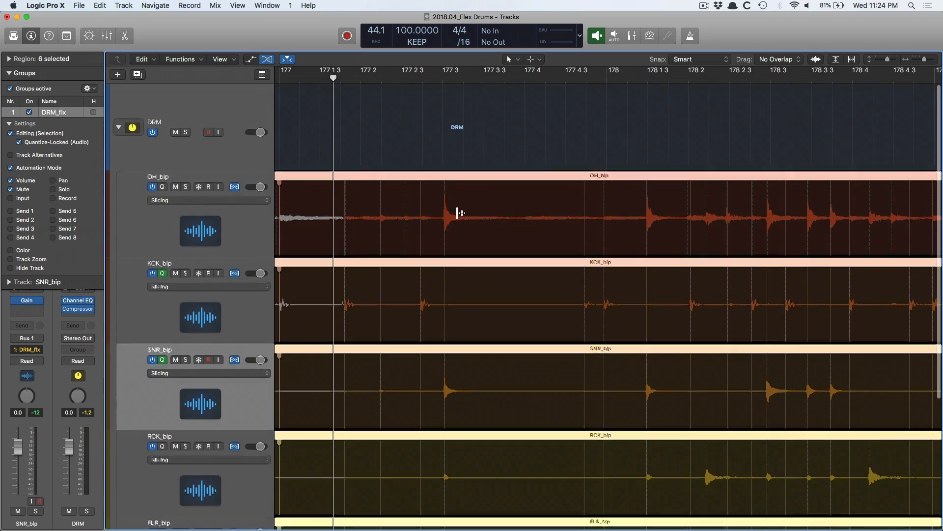
pyautogui.scroll(-3)
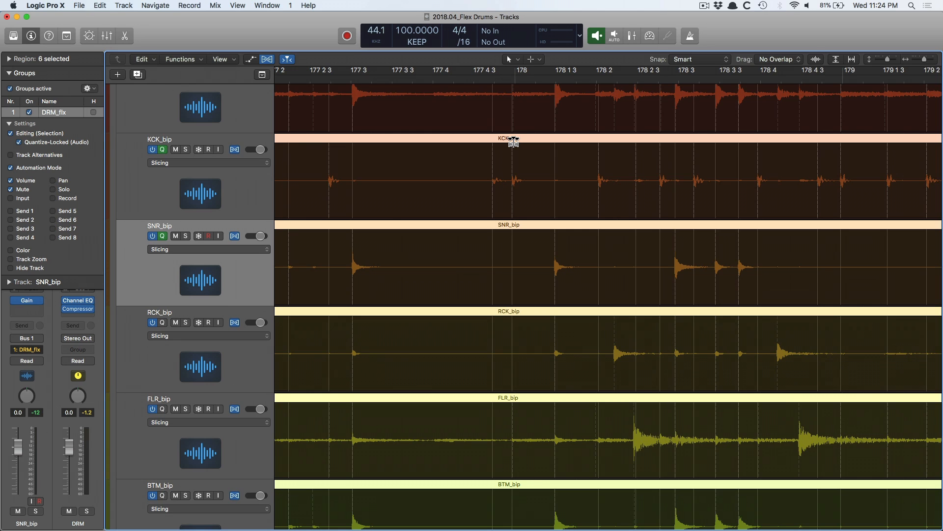
pyautogui.moveTo(658, 297)
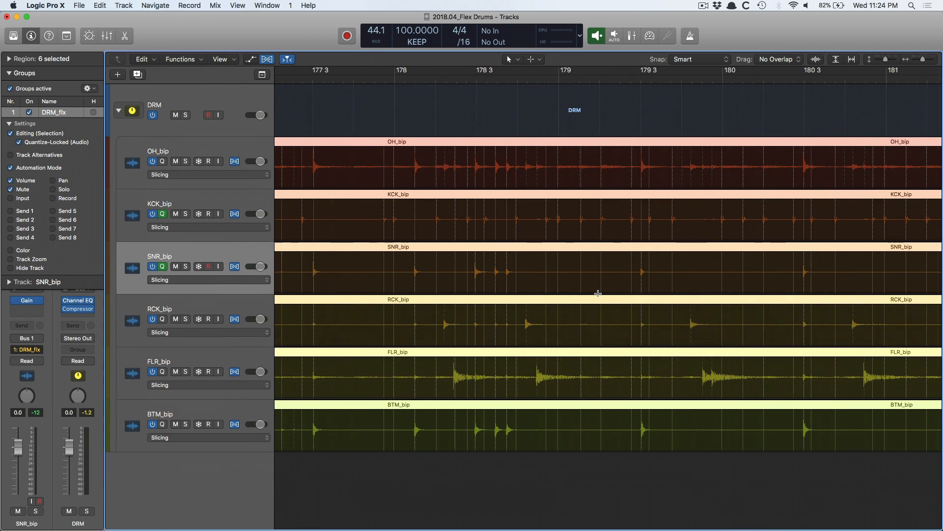
pyautogui.moveTo(600, 294)
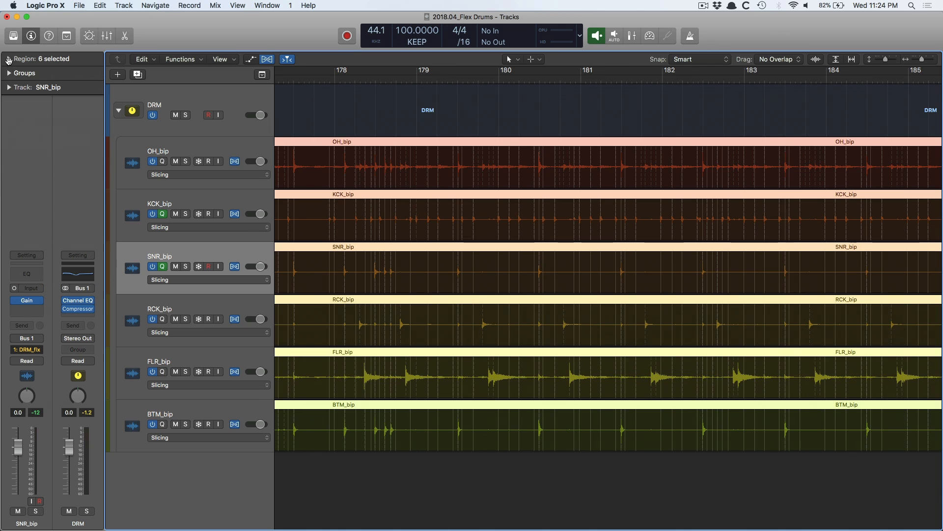
# Set the quantize value to 1/16 Note in the Region inspector for the six drum regions.
pyautogui.click(9, 58)
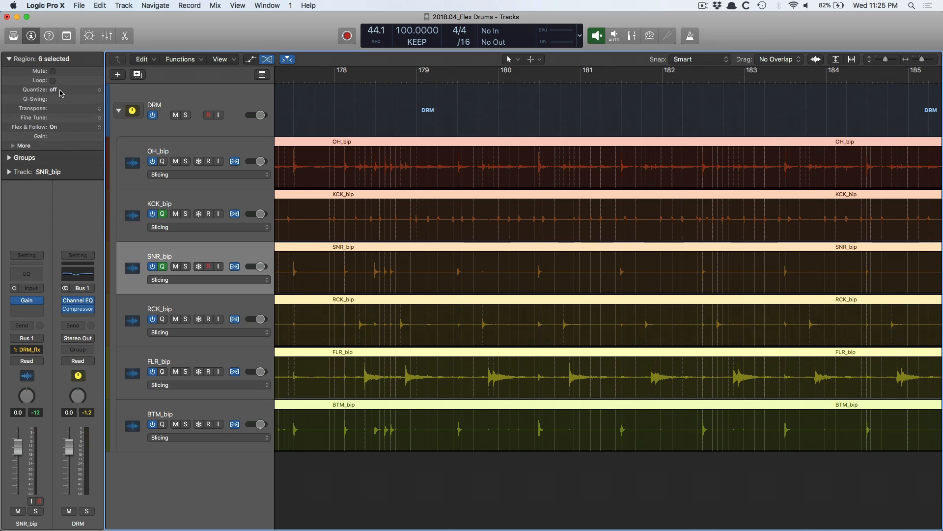
pyautogui.click(63, 90)
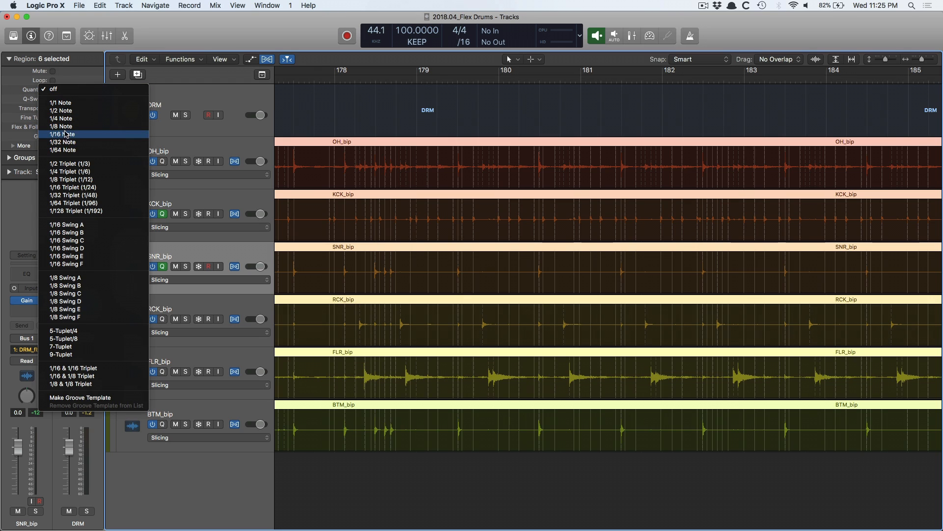
pyautogui.moveTo(61, 142)
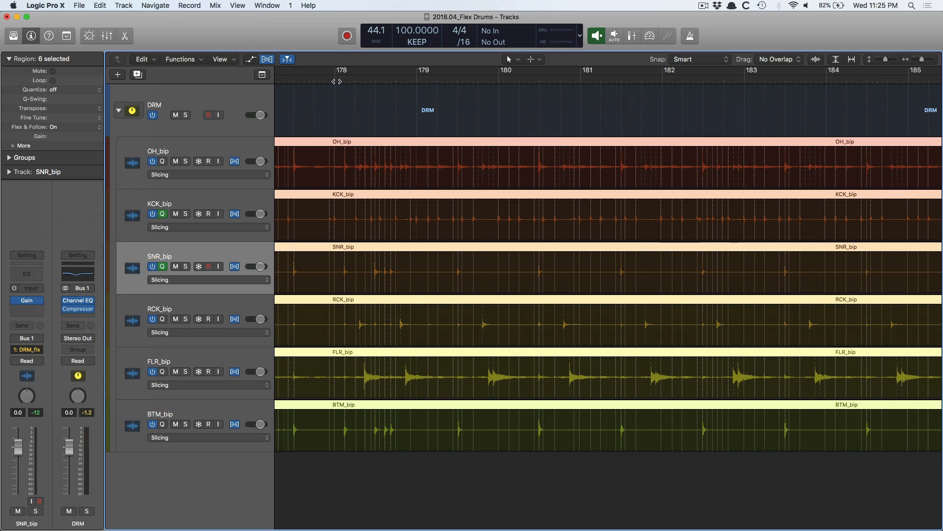
pyautogui.click(335, 79)
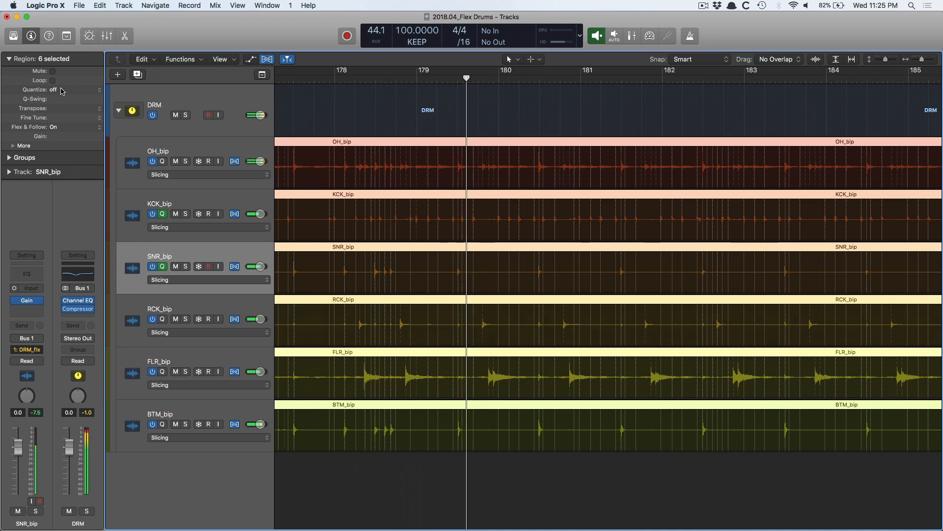
pyautogui.click(71, 89)
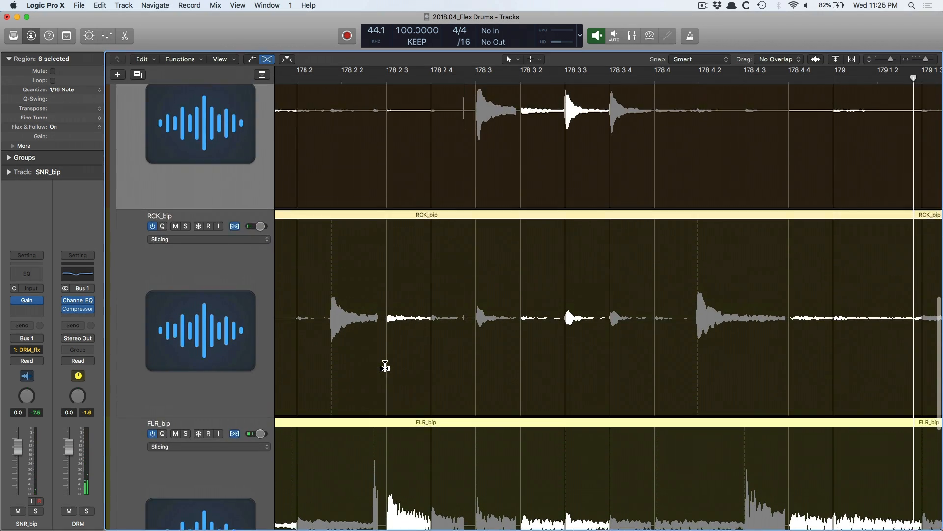
pyautogui.scroll(-3)
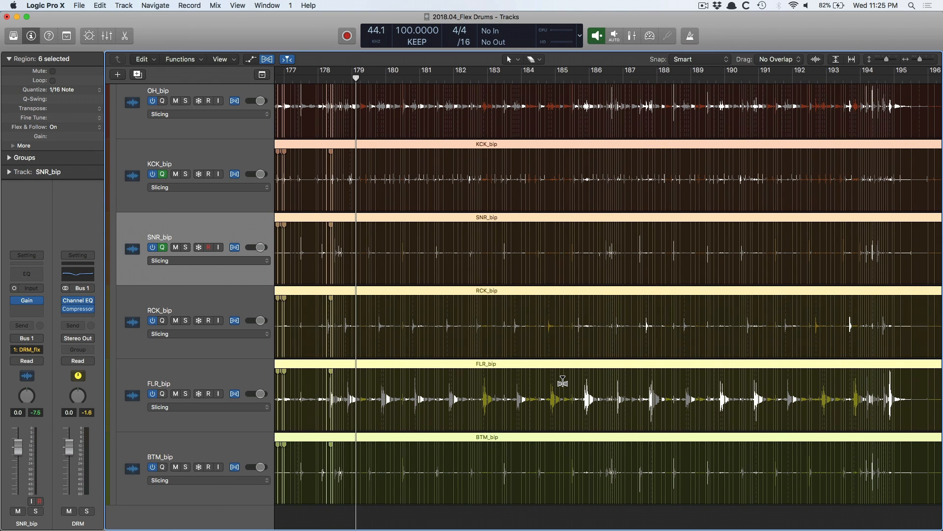
pyautogui.moveTo(268, 208)
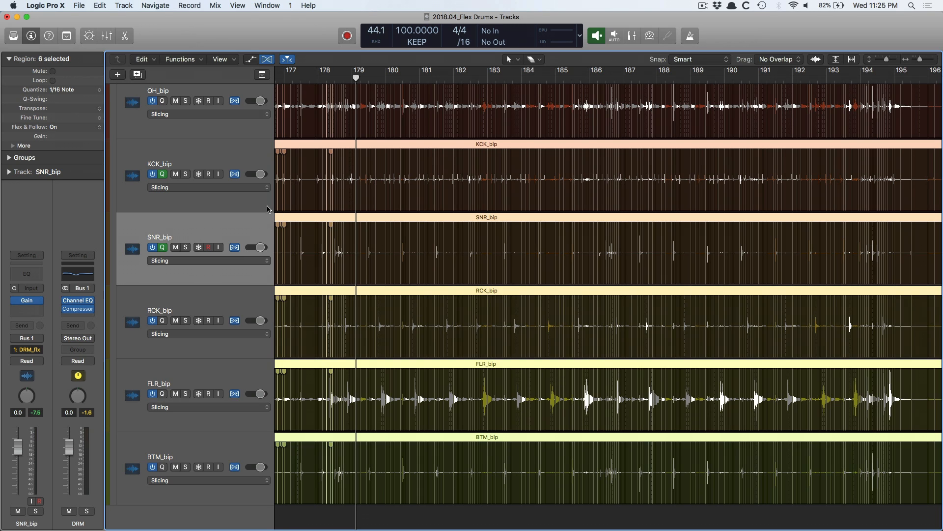
pyautogui.moveTo(314, 258)
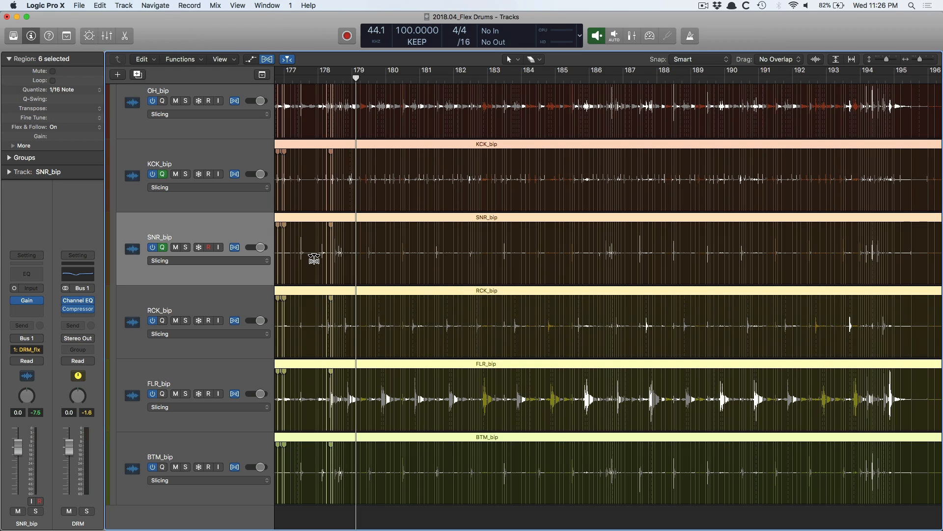
pyautogui.scroll(-3)
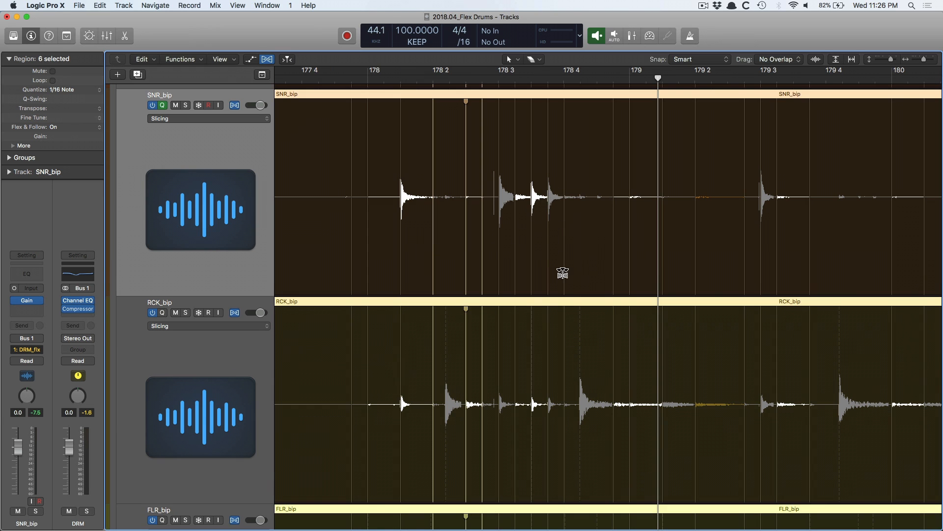
pyautogui.moveTo(547, 158)
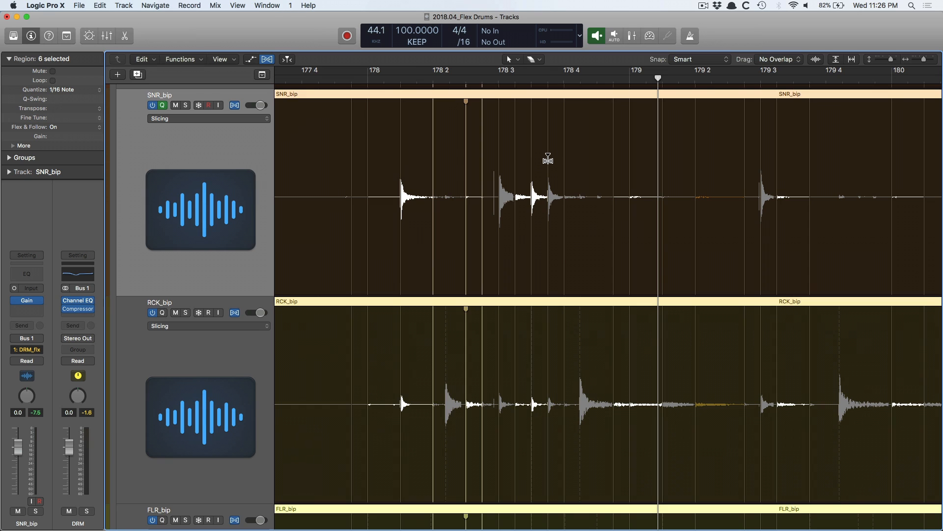
pyautogui.moveTo(640, 334)
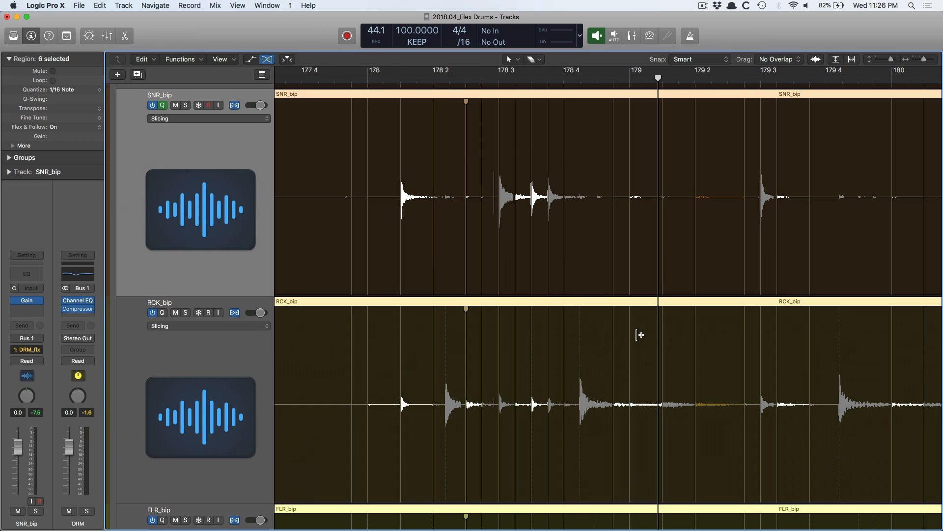
pyautogui.moveTo(614, 359)
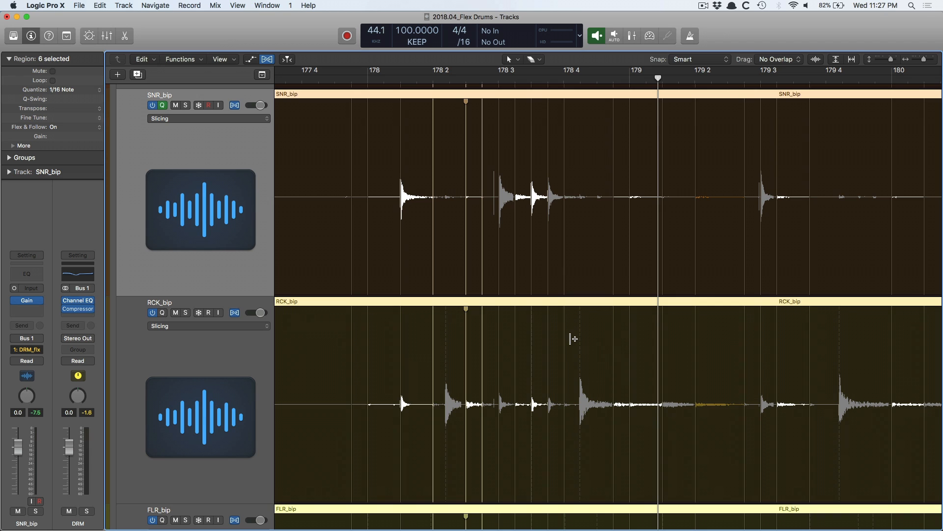
pyautogui.scroll(-3)
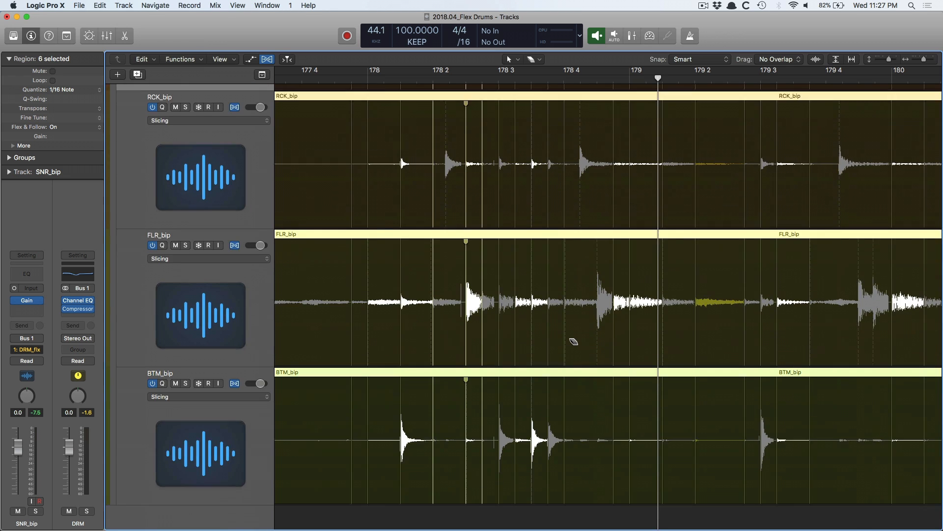